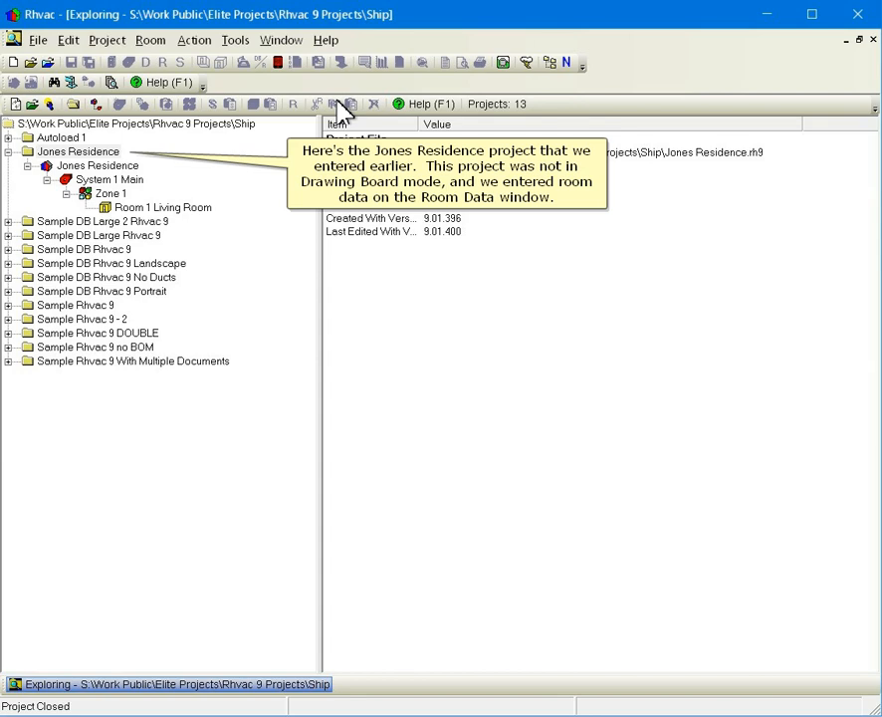
# Step: Select the Jones Residence project in the explorer to display its file details
pyautogui.click(36, 40)
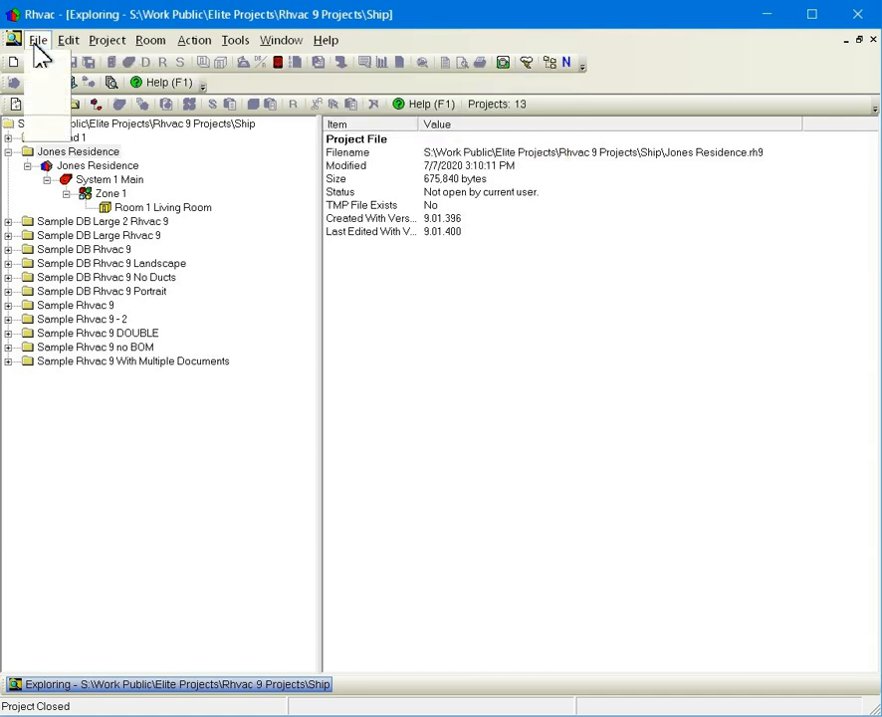
# Step: Paste a copy of Jones Residence.rh9 in the Open Project dialog and rename it Jones Residence DB.rh9
pyautogui.click(36, 40)
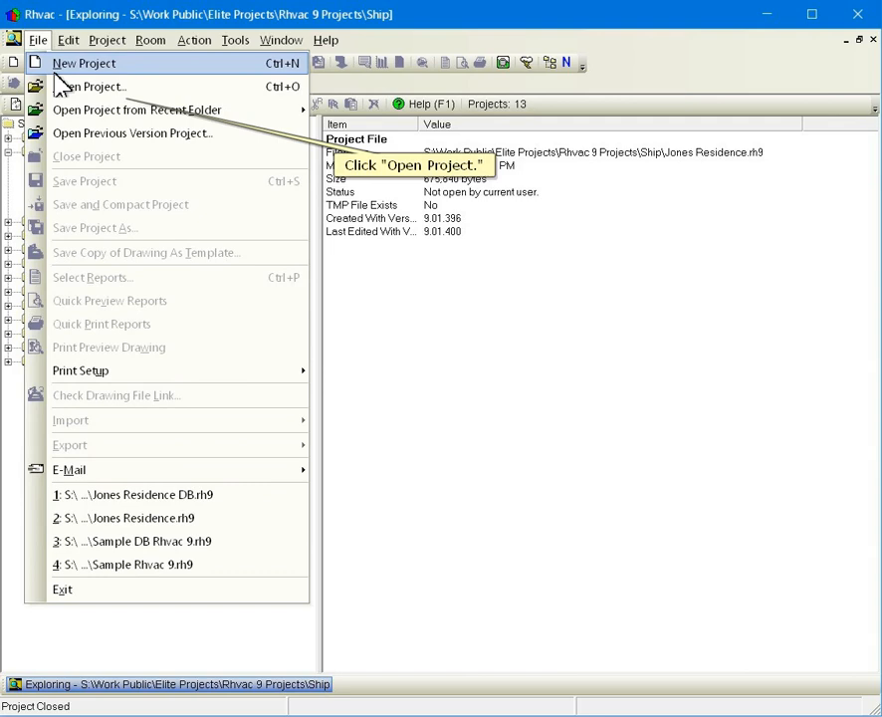
pyautogui.click(90, 88)
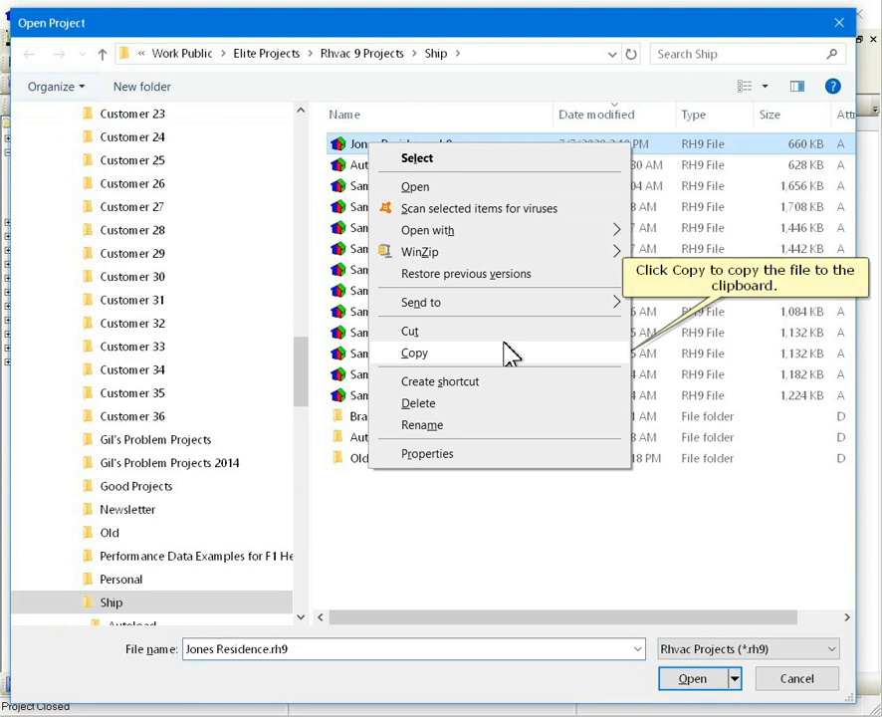
pyautogui.moveTo(510, 362)
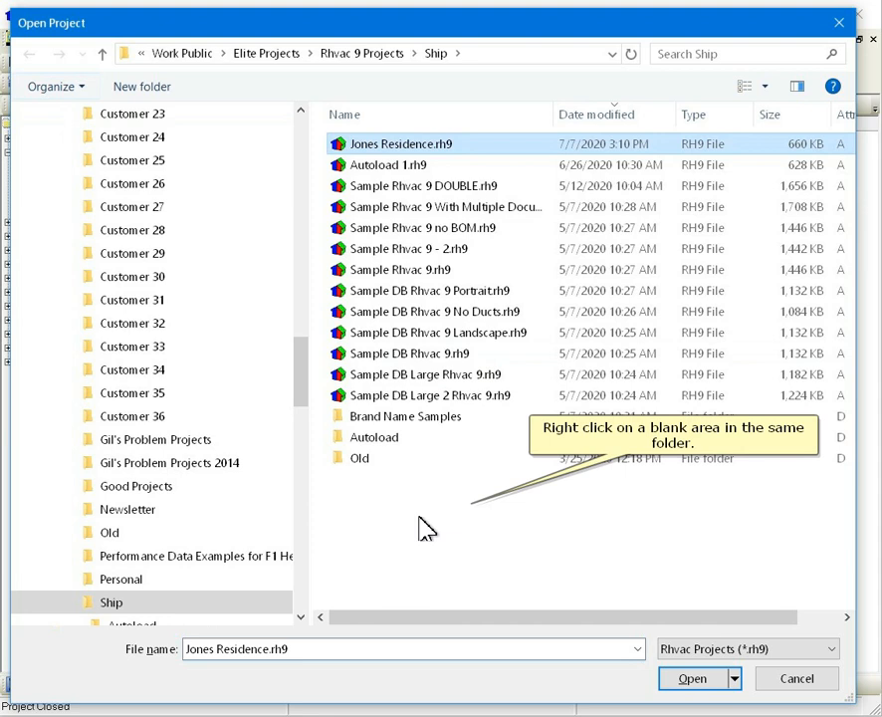
pyautogui.rightClick(434, 508)
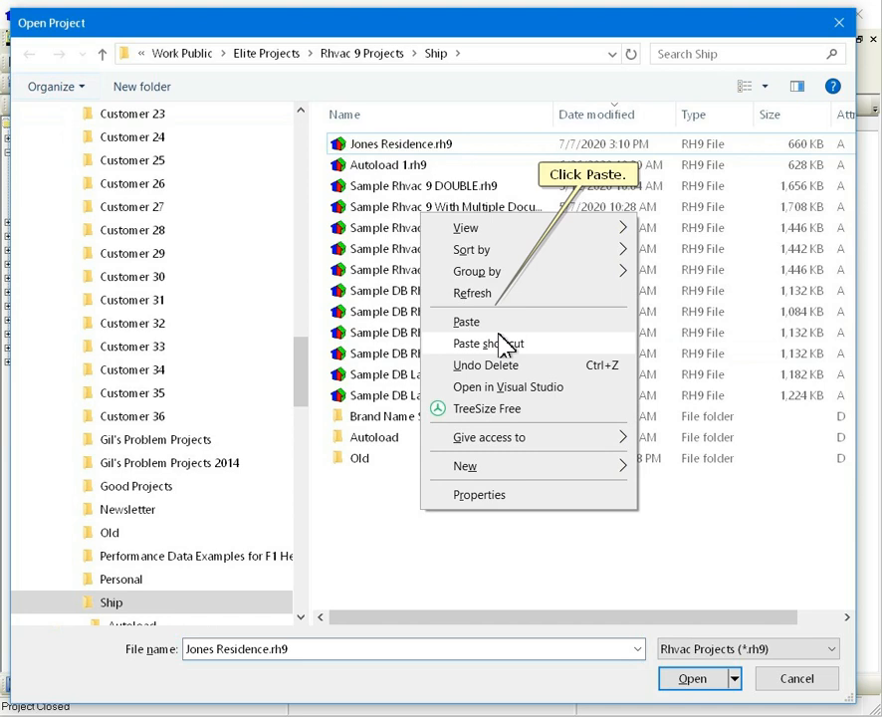
pyautogui.click(466, 321)
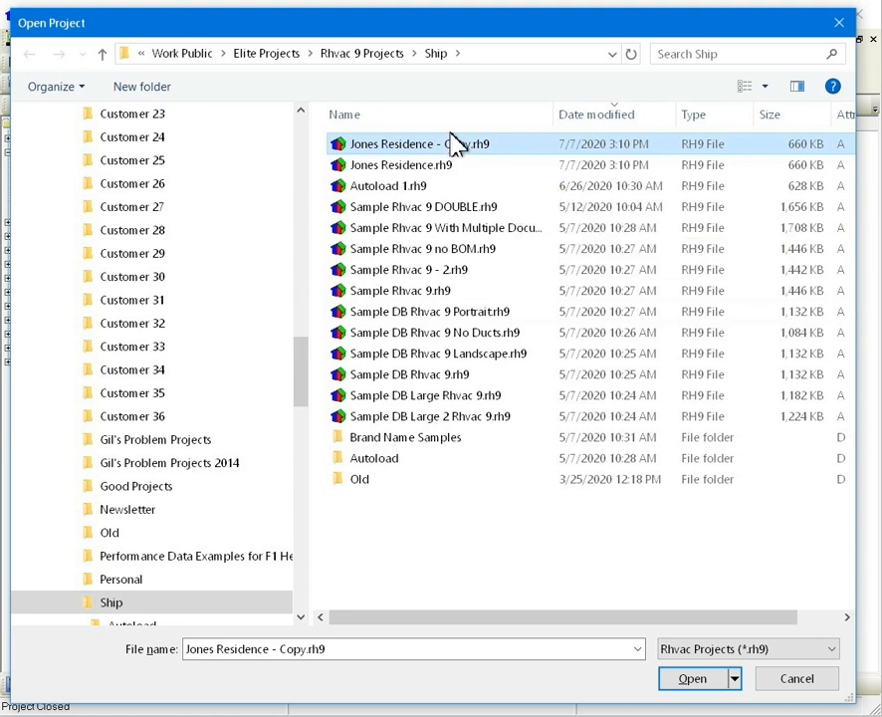
pyautogui.rightClick(418, 144)
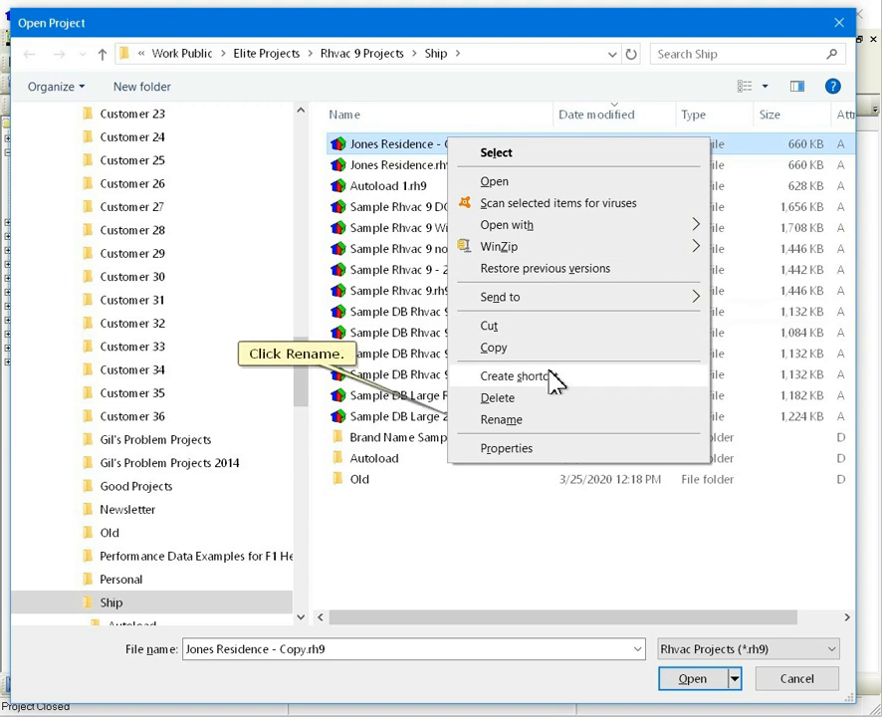
pyautogui.click(502, 418)
pyautogui.write('DB')
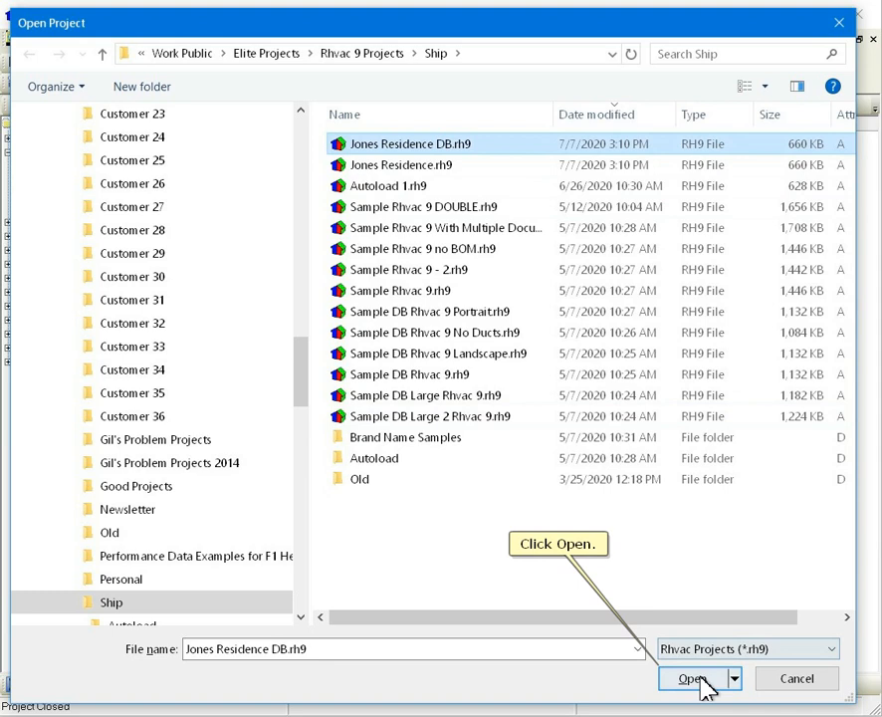
# Step: Open Jones Residence DB and choose entering room data with the Drawing Board
pyautogui.click(693, 678)
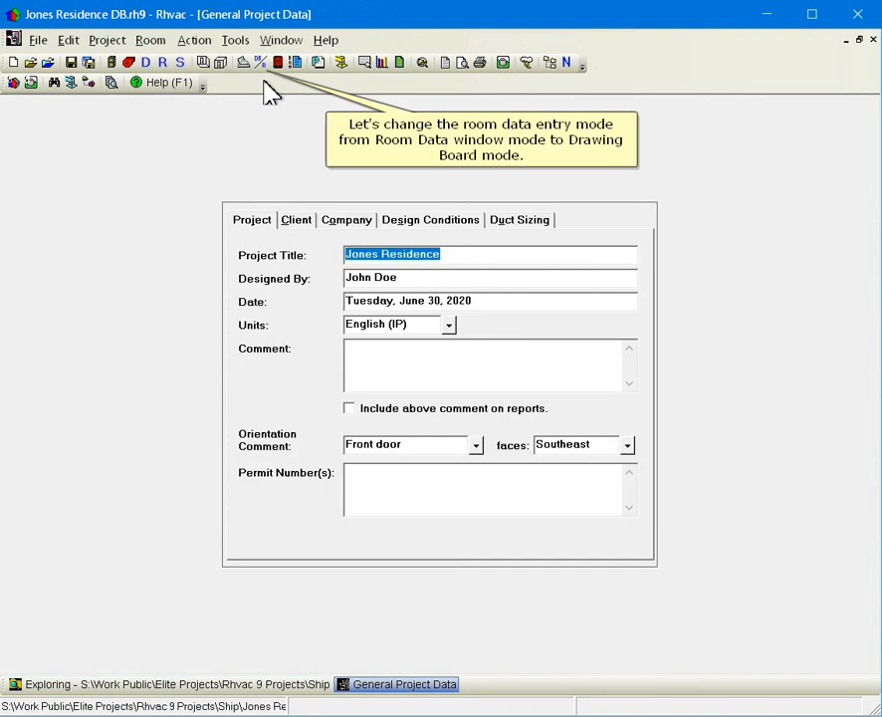
pyautogui.click(259, 62)
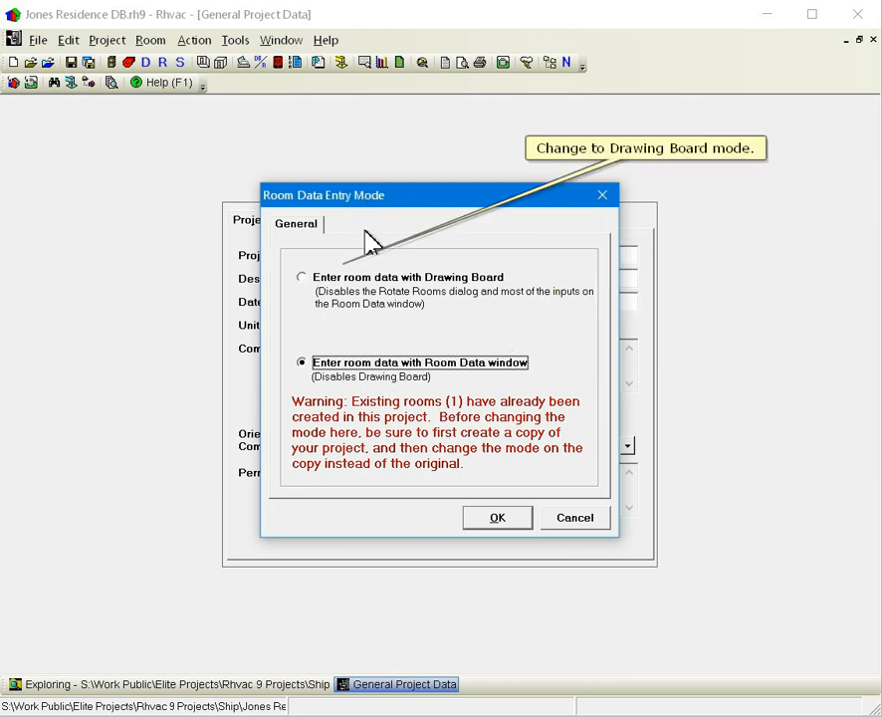
pyautogui.moveTo(371, 251)
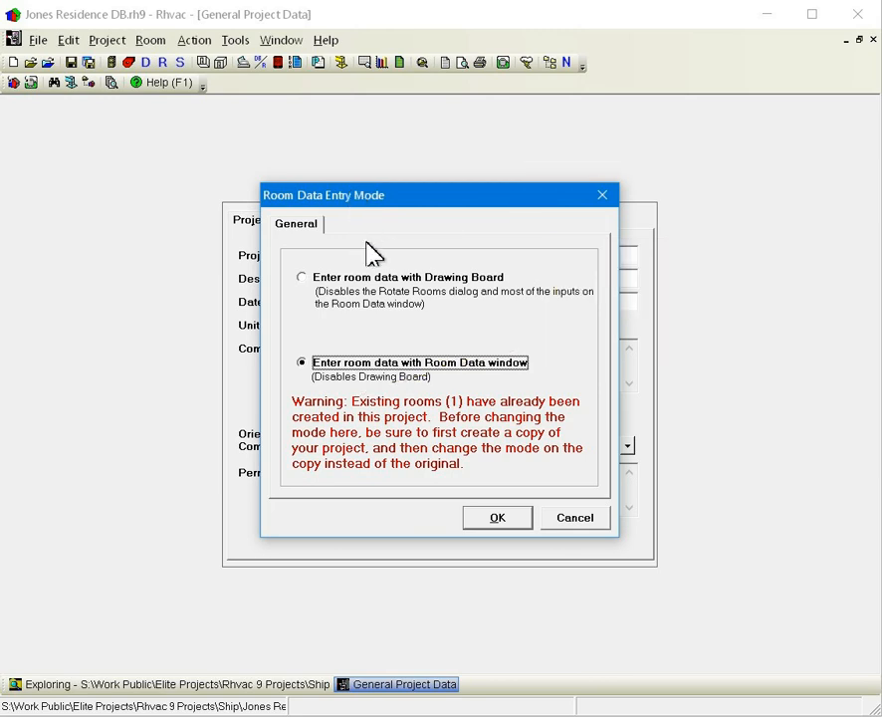
pyautogui.click(303, 277)
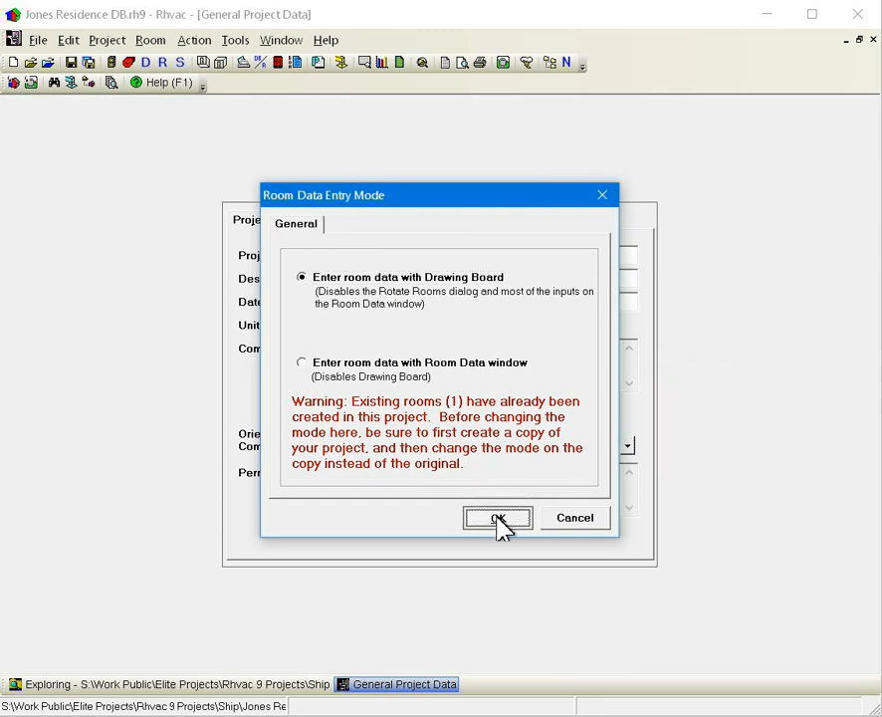
pyautogui.click(497, 518)
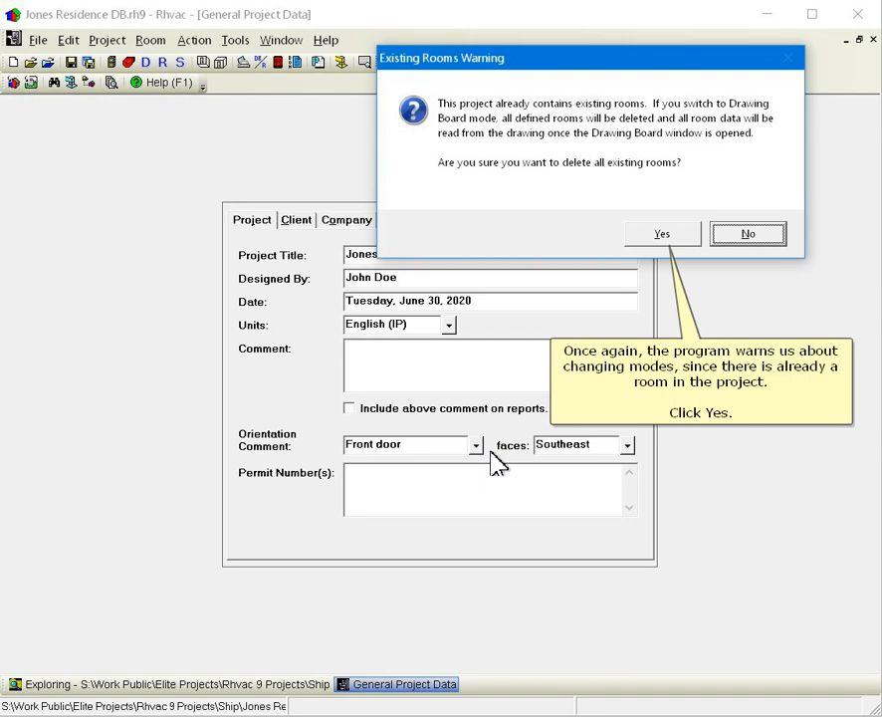
# Step: Agree to delete the existing rooms and decline recreating them on the drawing
pyautogui.click(661, 233)
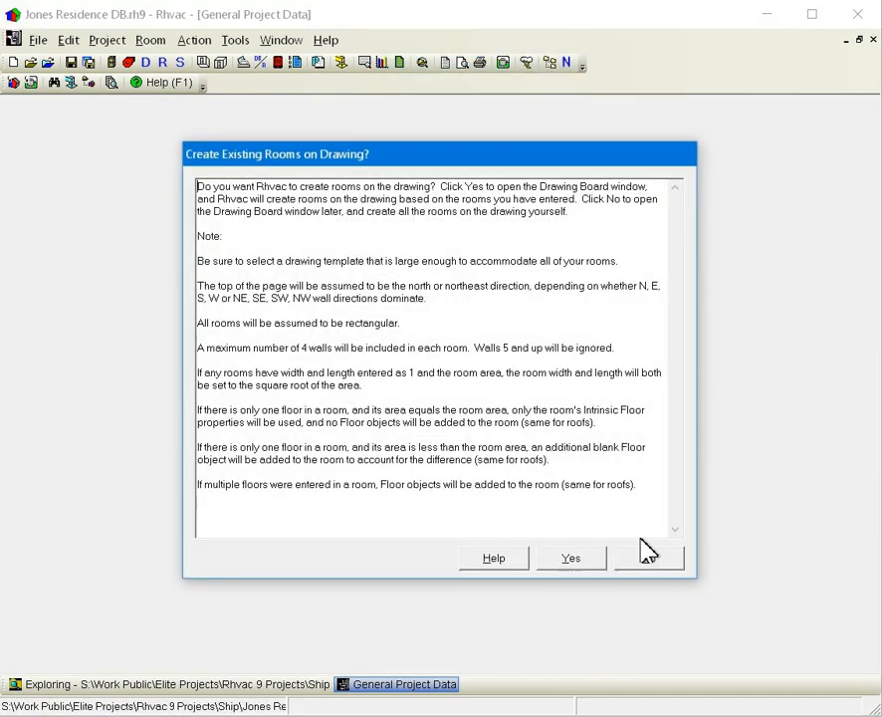
pyautogui.moveTo(649, 557)
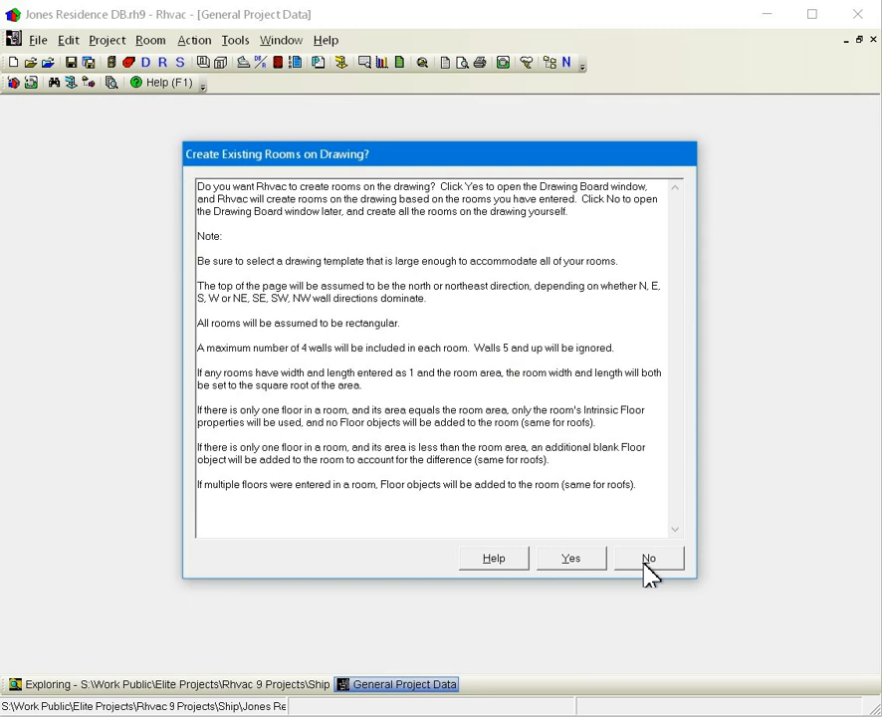
pyautogui.click(649, 558)
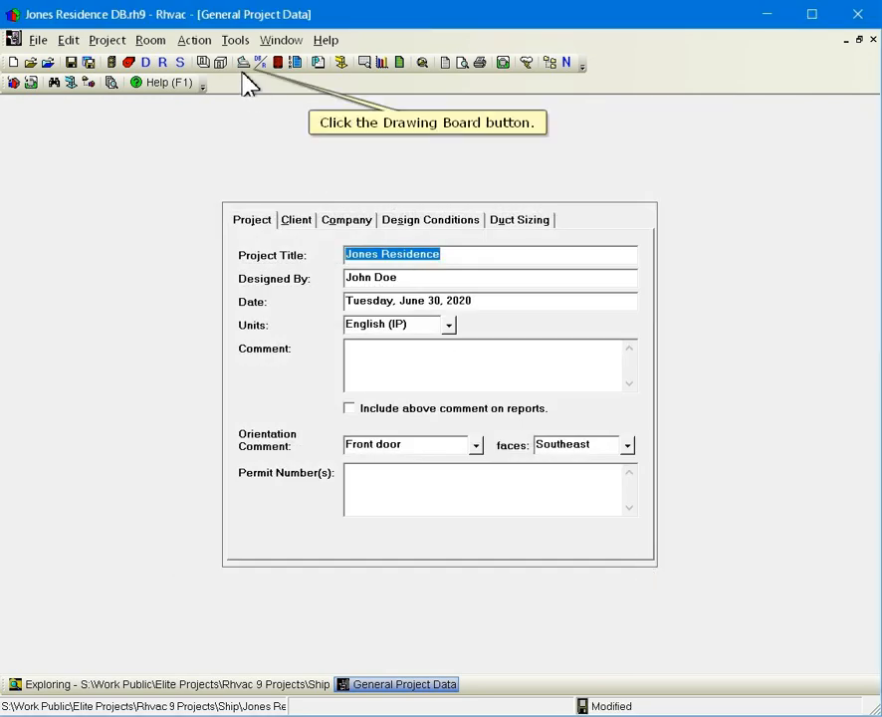
# Step: Start a new drawing saved in the project using the 8.5 x 11 Eighth Scale with Border Landscape template
pyautogui.click(259, 62)
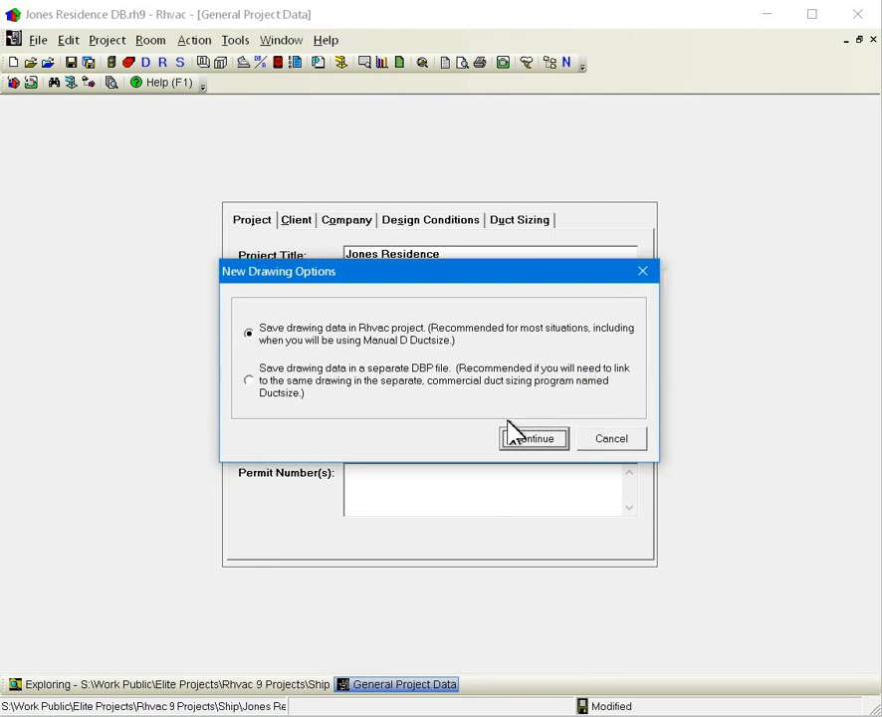
pyautogui.click(533, 438)
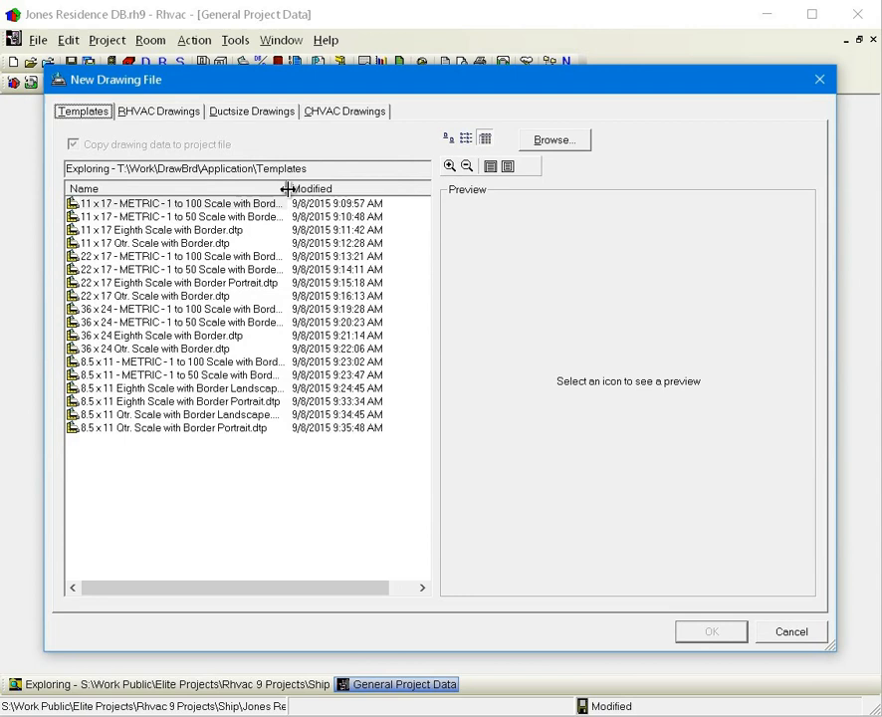
pyautogui.click(179, 203)
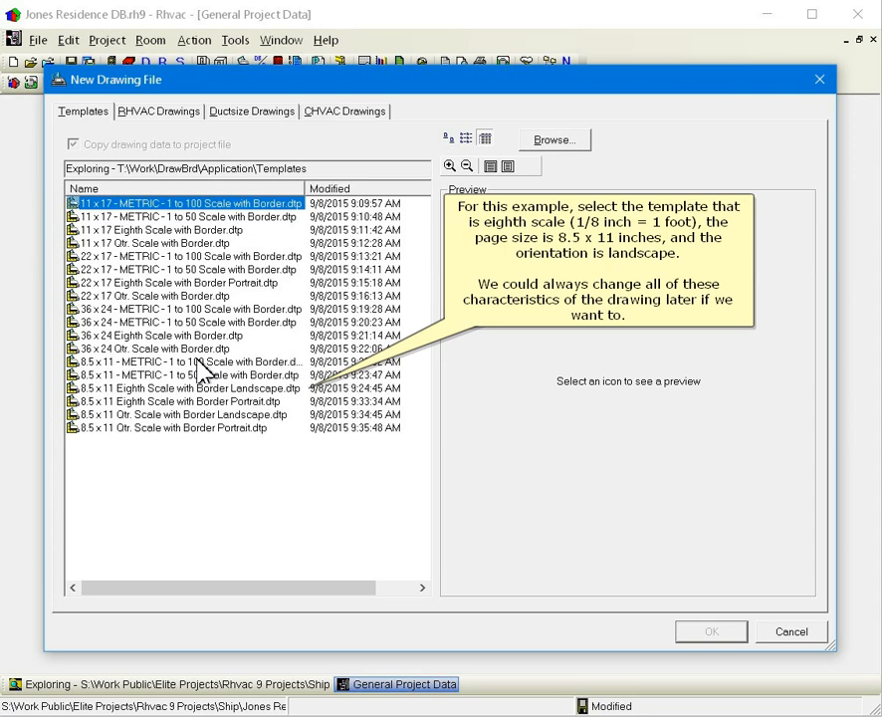
pyautogui.click(185, 386)
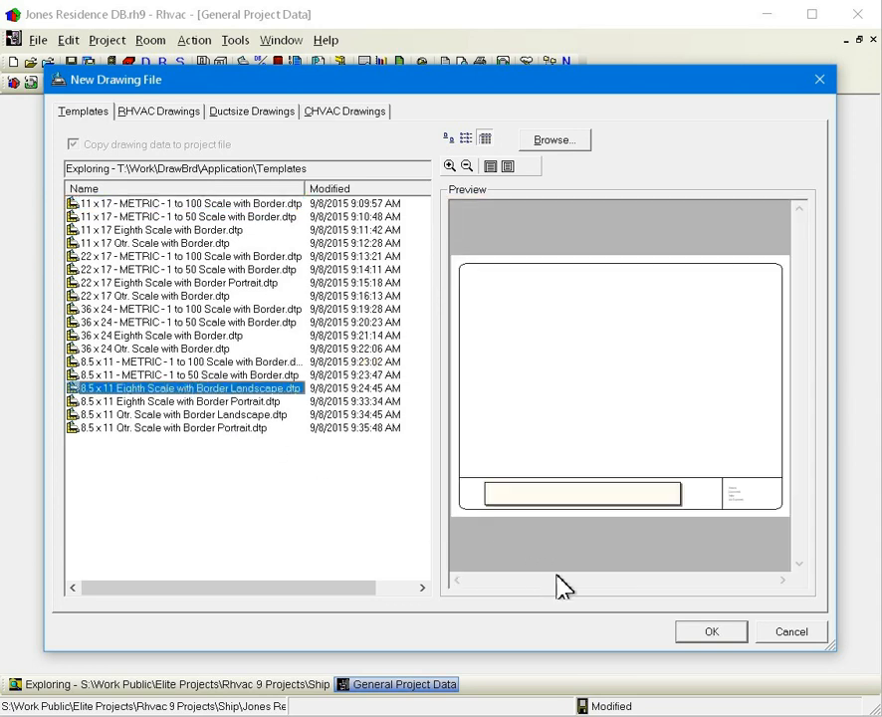
# Step: Create the drawing, place Room 1 near the upper left and stretch it to 15 x 12 feet
pyautogui.click(711, 631)
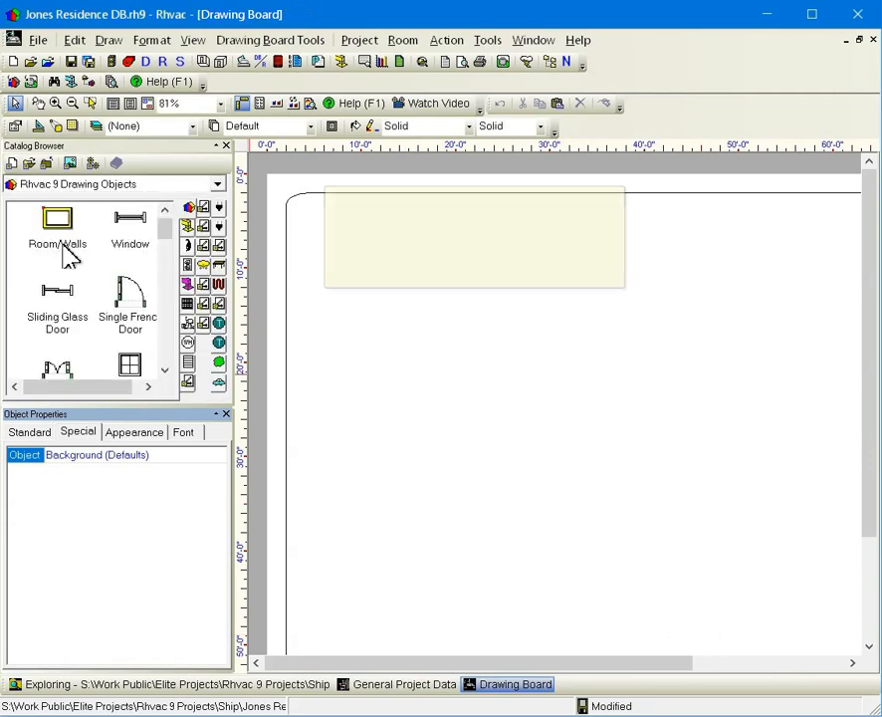
pyautogui.moveTo(56, 223)
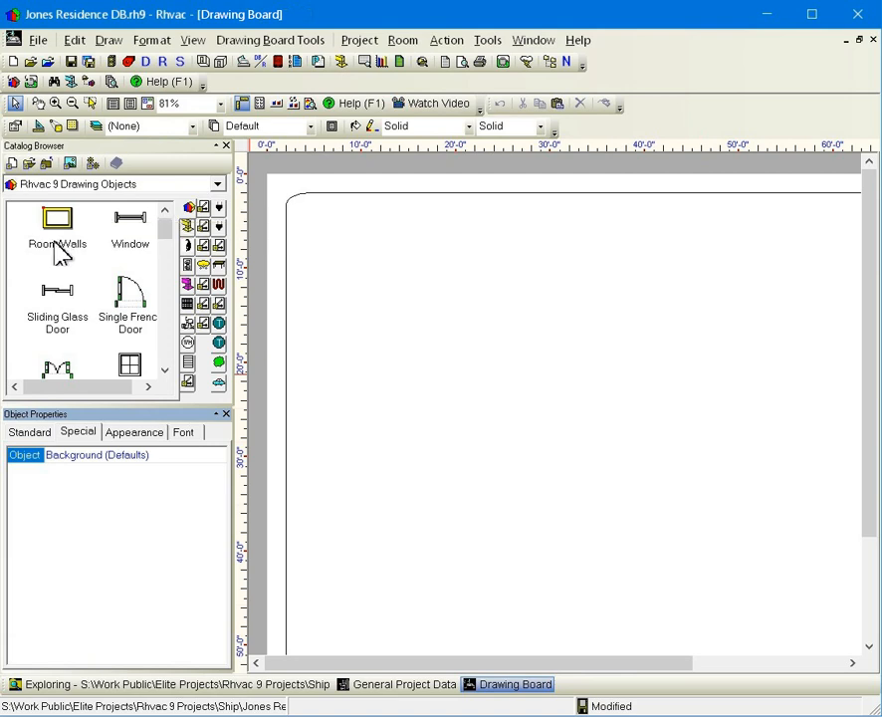
pyautogui.click(346, 379)
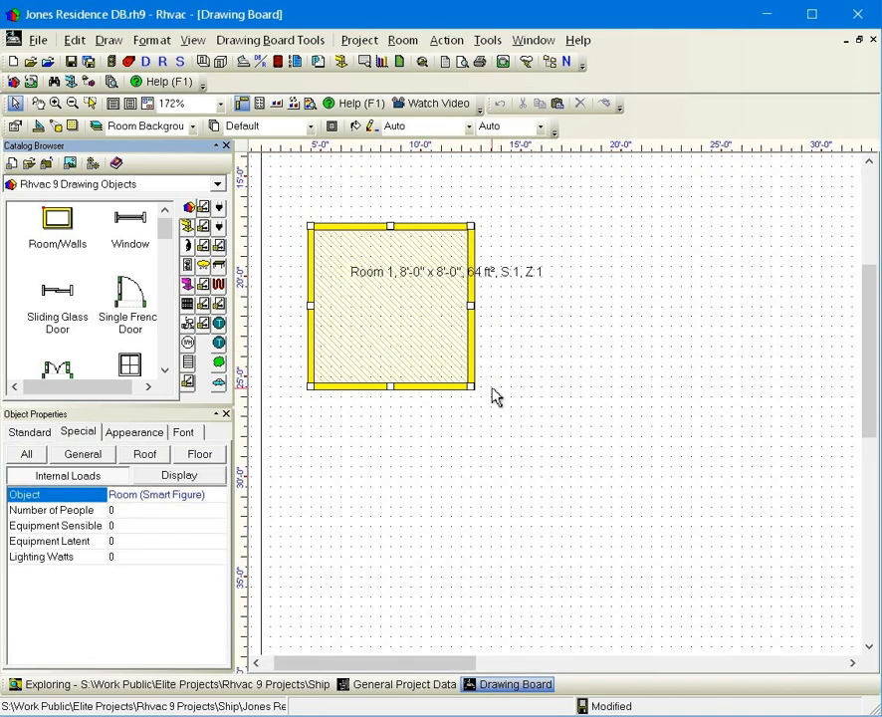
pyautogui.moveTo(498, 396)
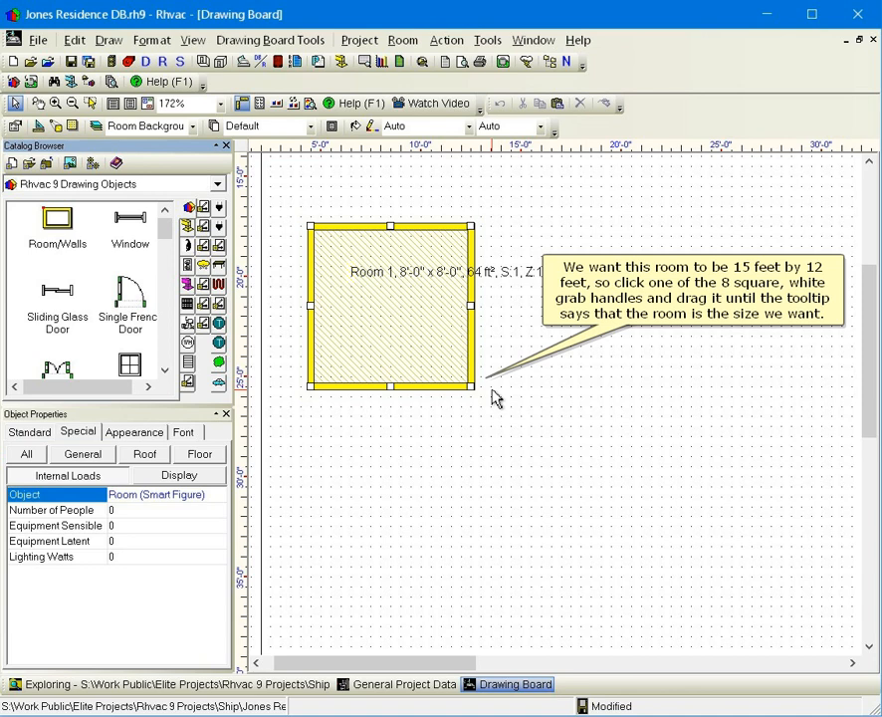
pyautogui.moveTo(474, 387); pyautogui.dragTo(633, 433)
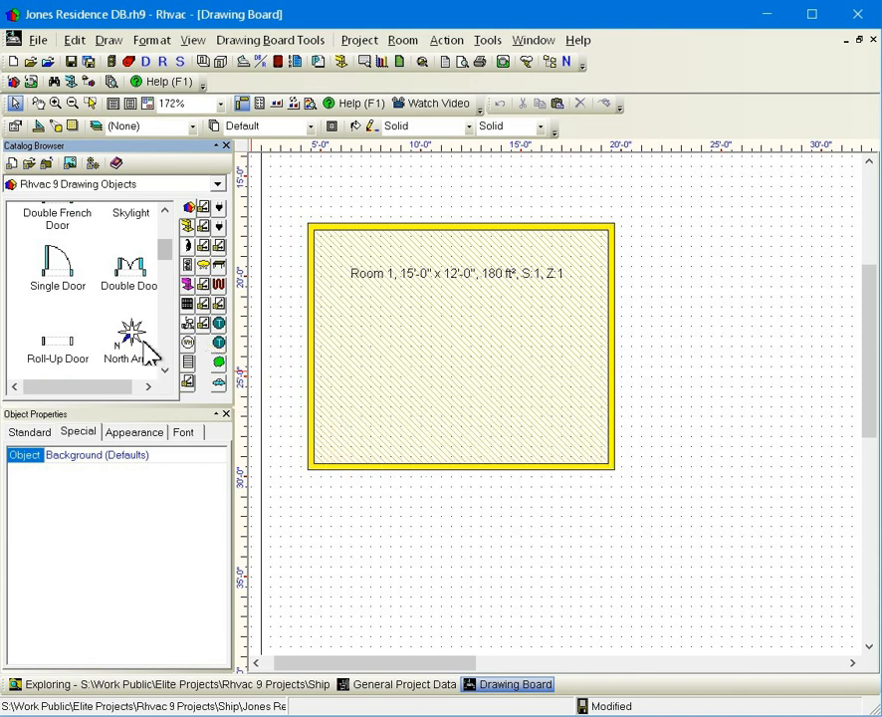
# Step: Place a North Arrow from the catalog on the drawing above Room 1
pyautogui.click(129, 338)
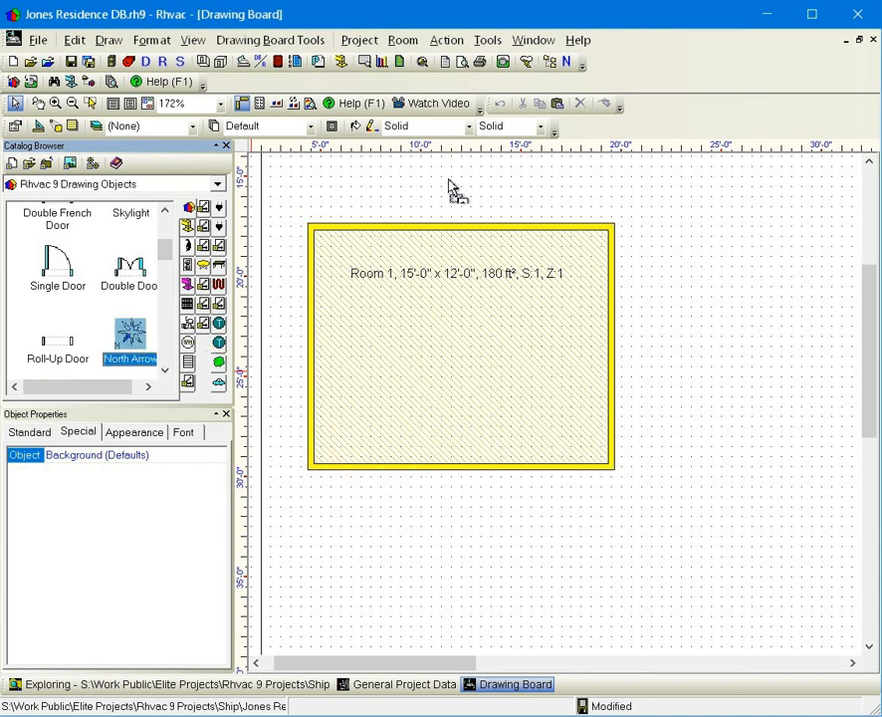
pyautogui.click(478, 219)
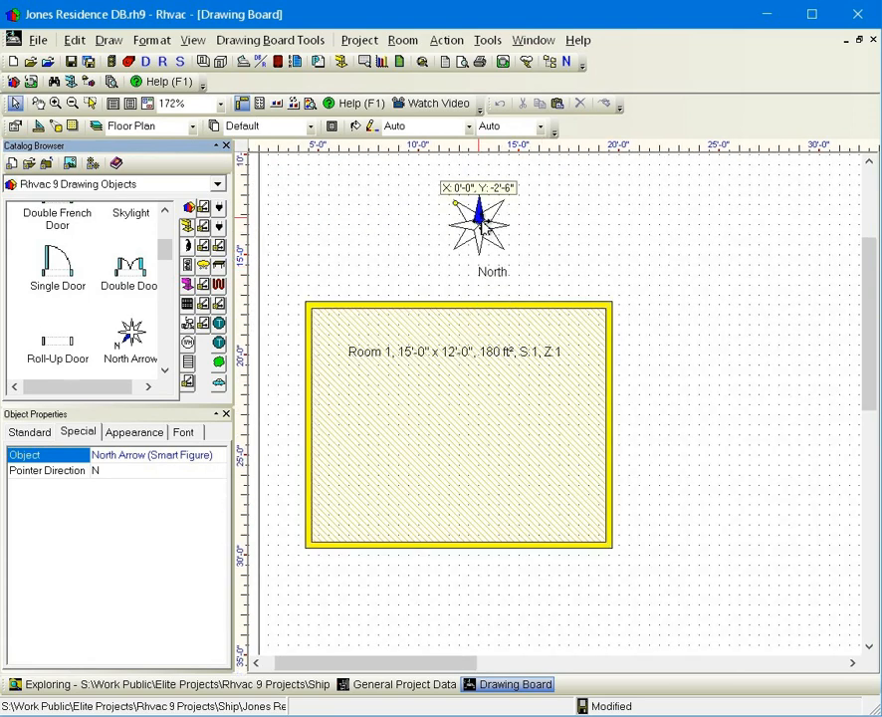
pyautogui.moveTo(478, 216)
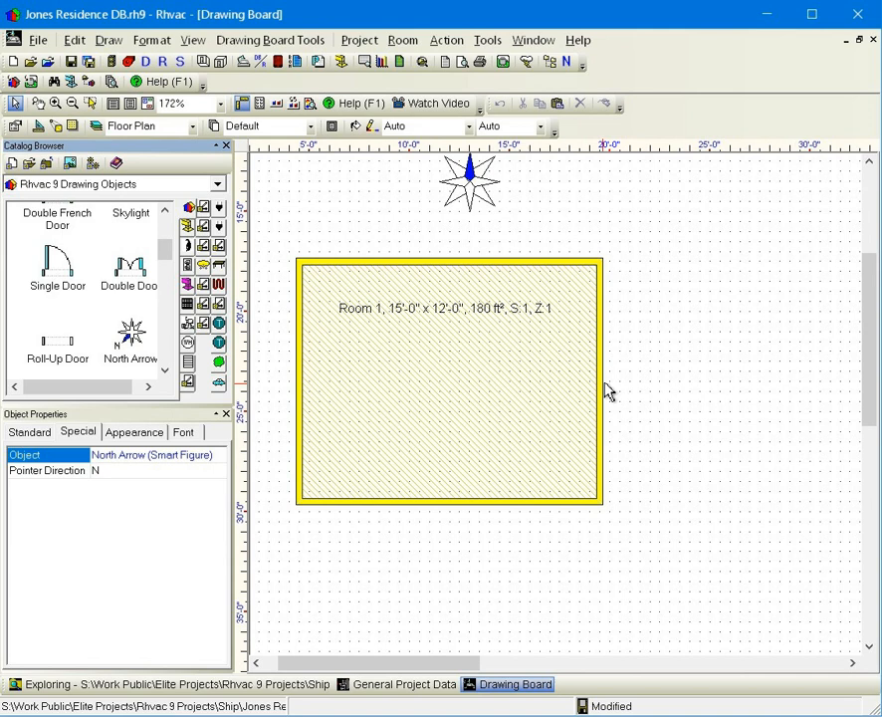
# Step: Assign Room 1 the first default floor, 22B-5rh with U-value 0.589
pyautogui.click(449, 382)
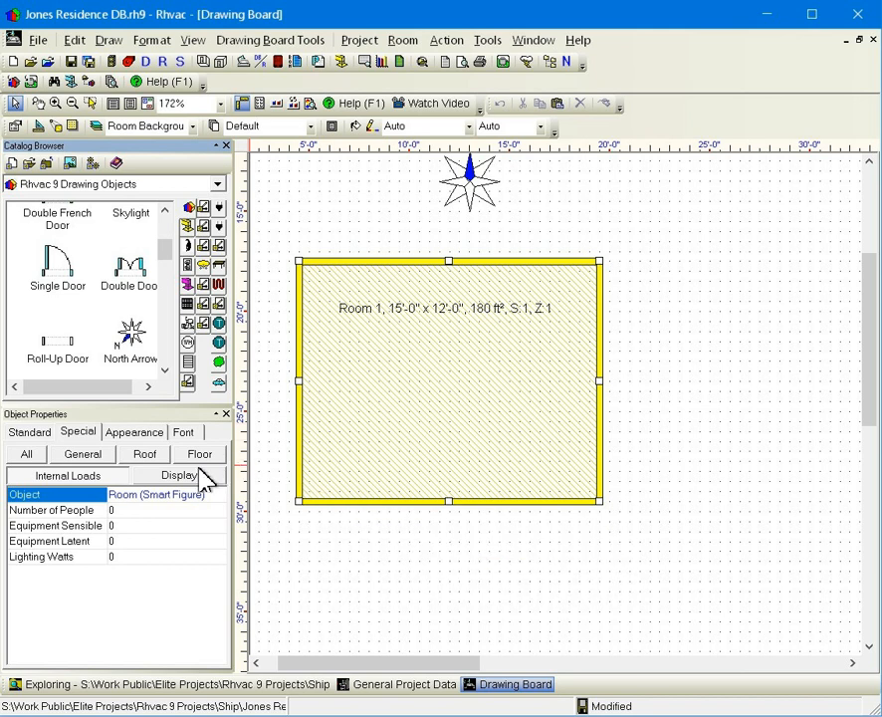
pyautogui.click(199, 454)
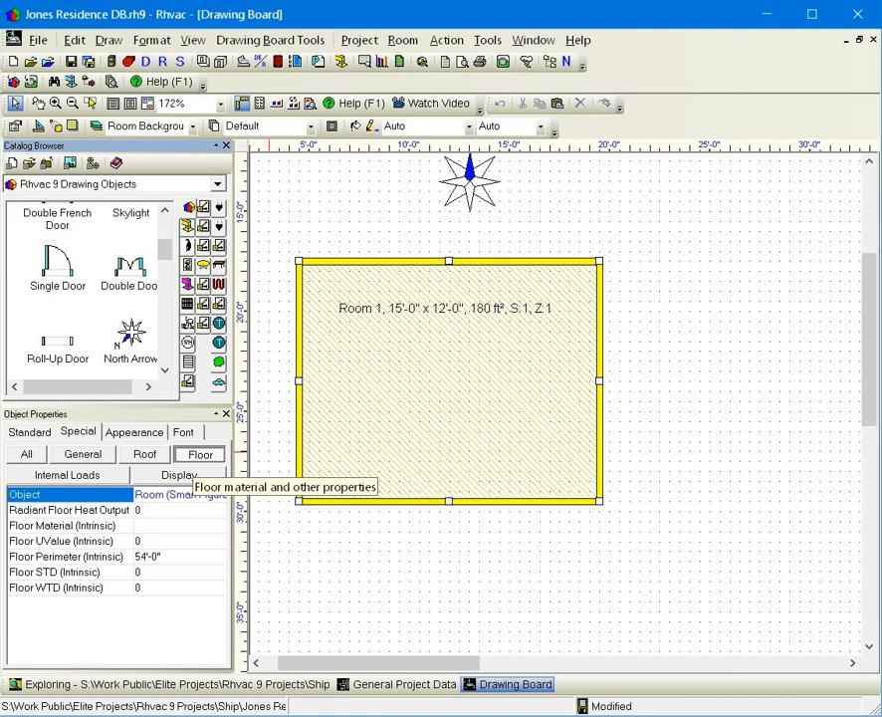
pyautogui.moveTo(348, 446)
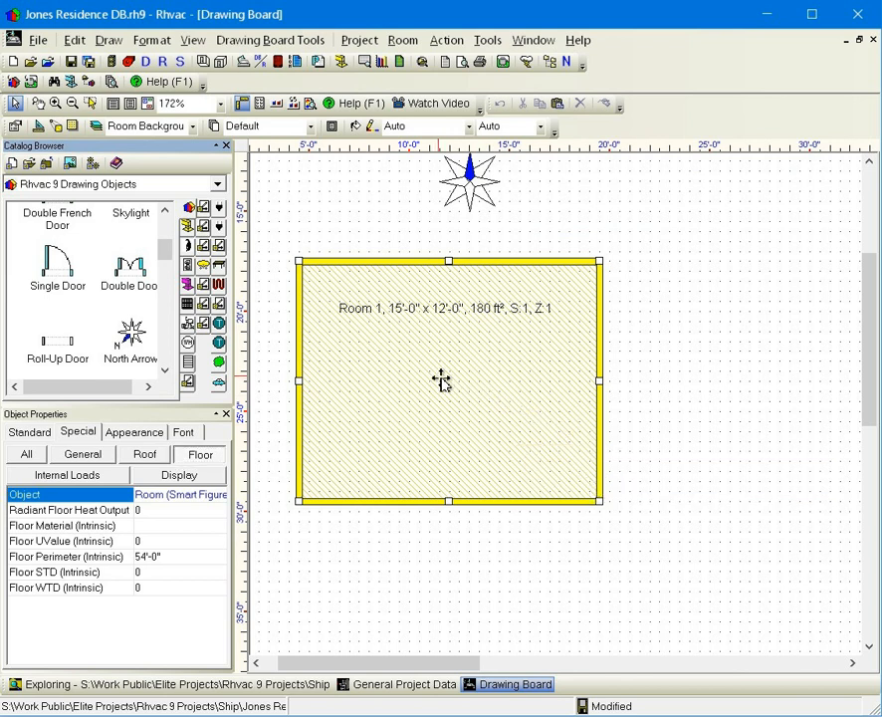
pyautogui.rightClick(443, 382)
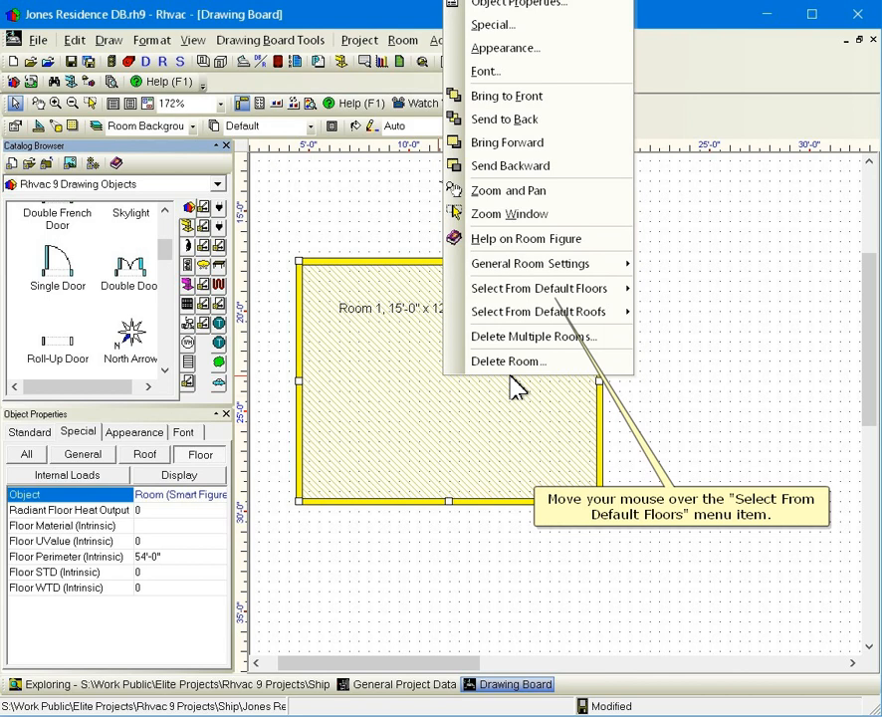
pyautogui.moveTo(554, 356)
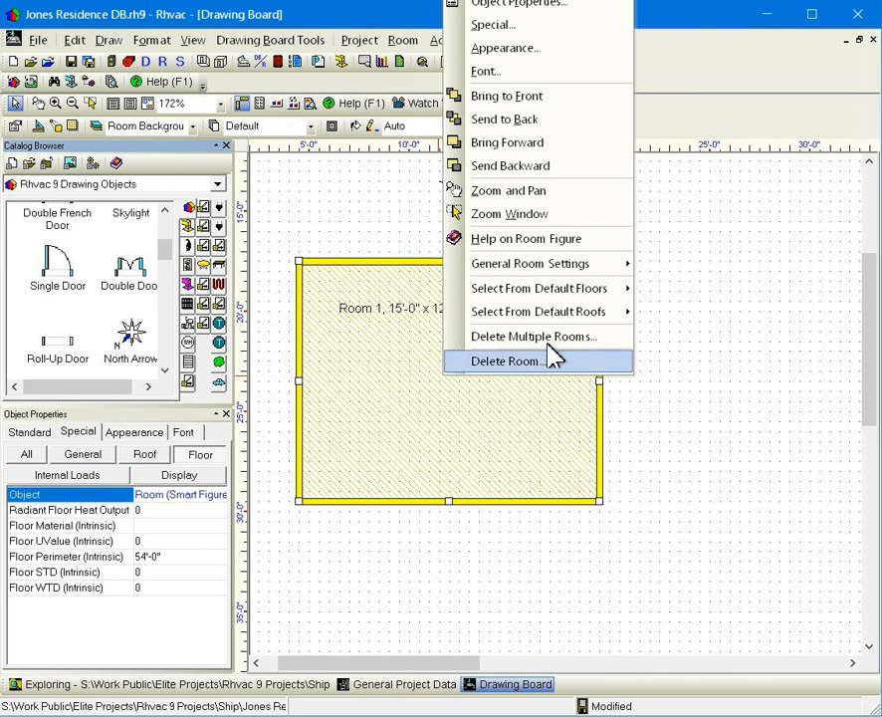
pyautogui.moveTo(537, 287)
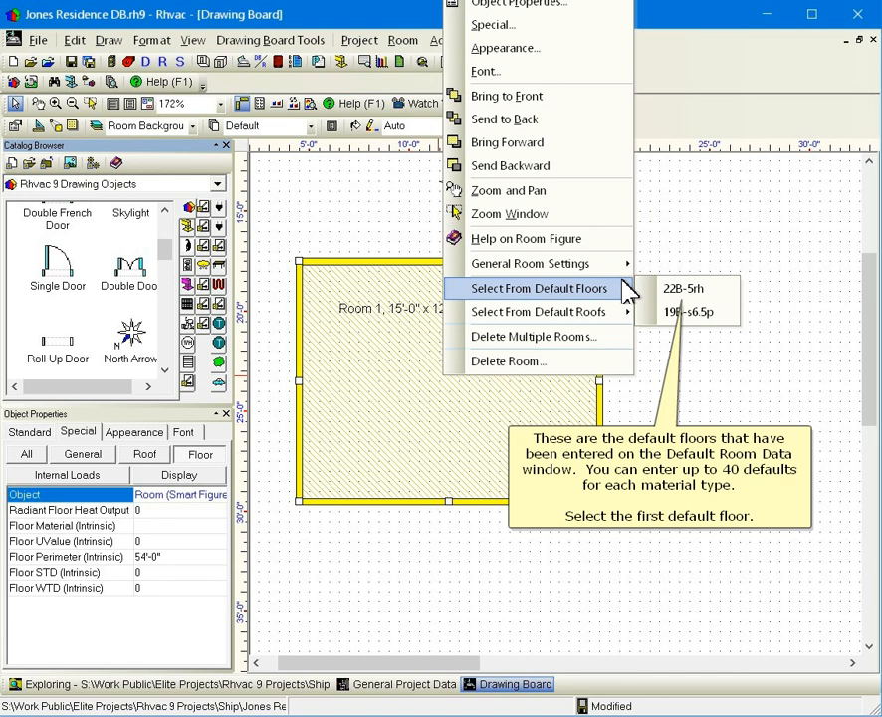
pyautogui.click(685, 287)
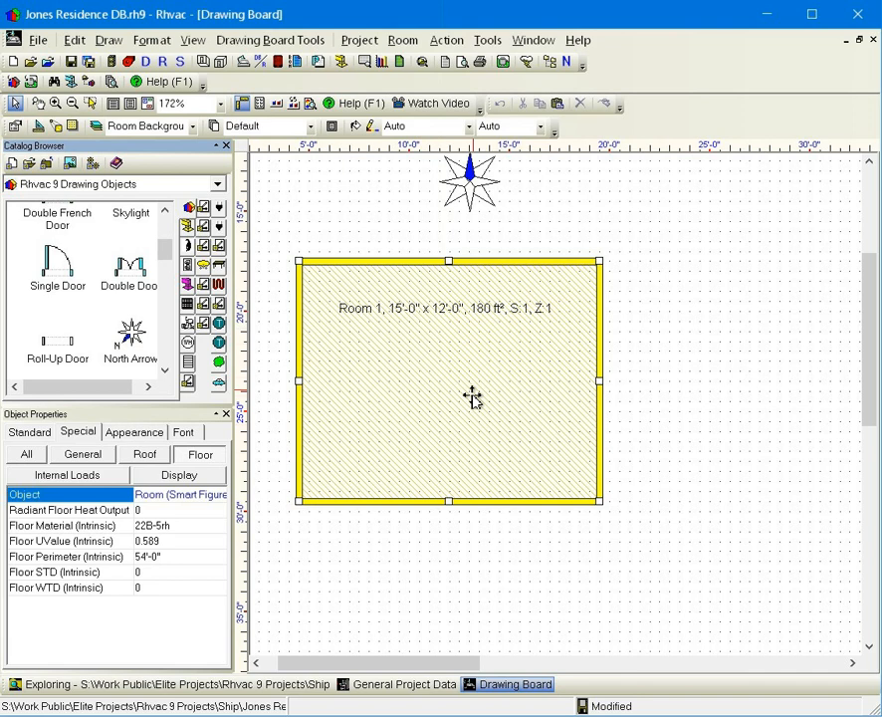
# Step: Select Room 1 and bring up its options to choose the 16C-19 default roof
pyautogui.click(143, 454)
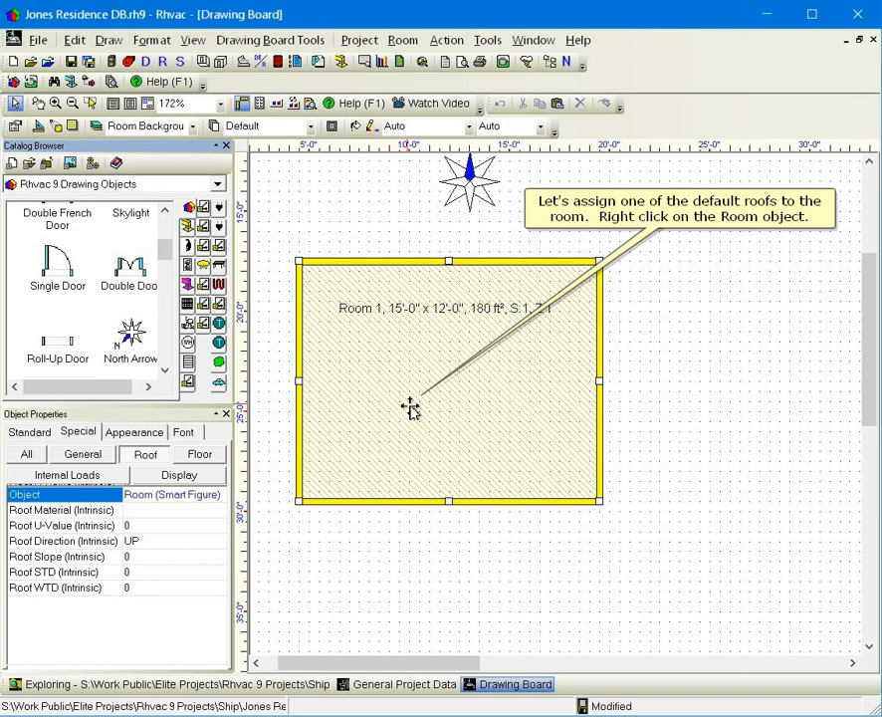
pyautogui.rightClick(410, 409)
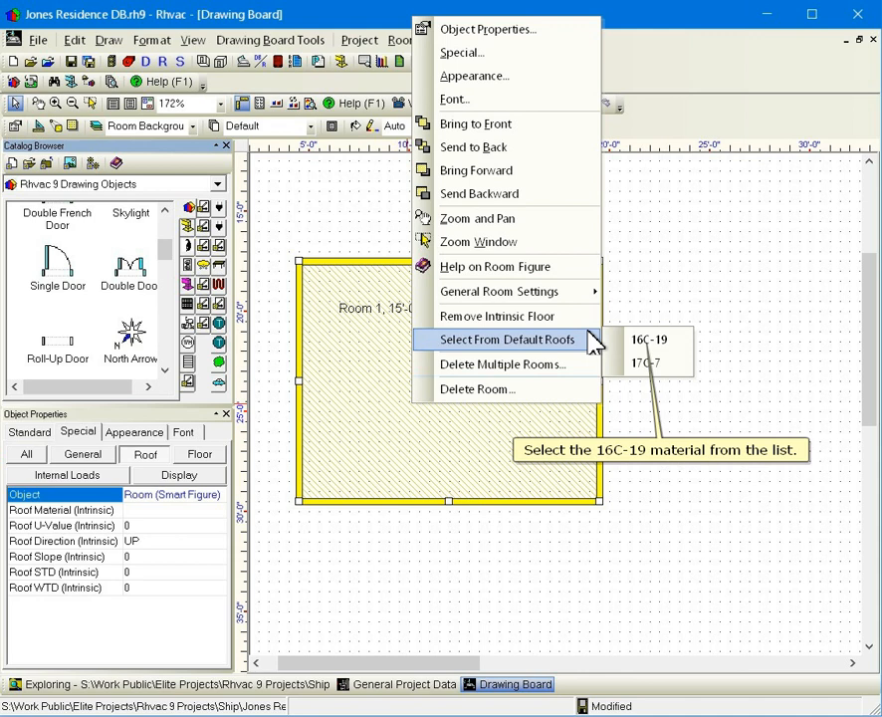
pyautogui.moveTo(647, 338)
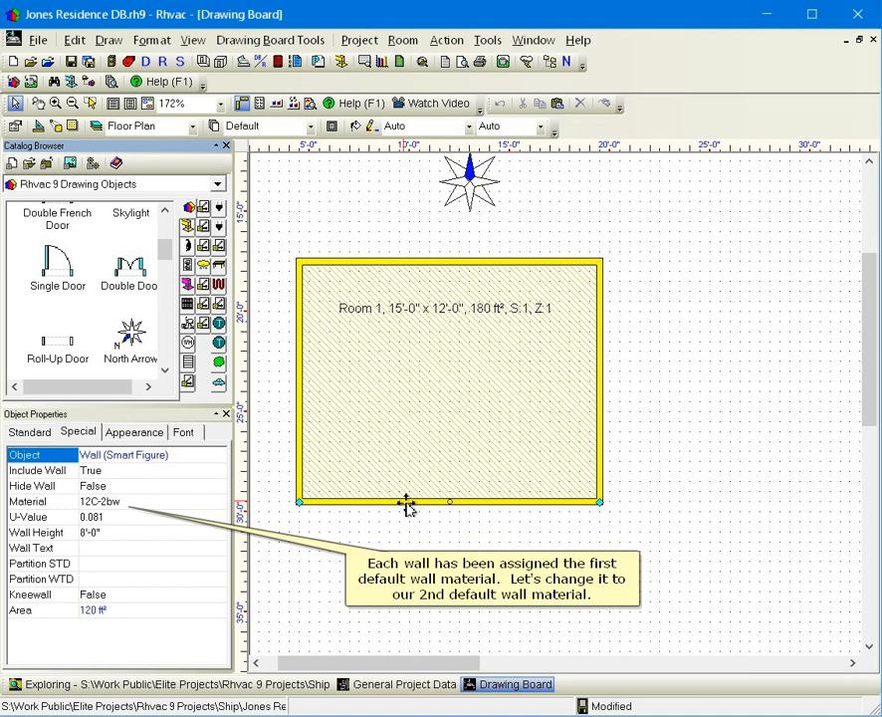
# Step: Set Room 1's south wall to the second default material, 13B-4tcw with U-value 0.062
pyautogui.rightClick(408, 502)
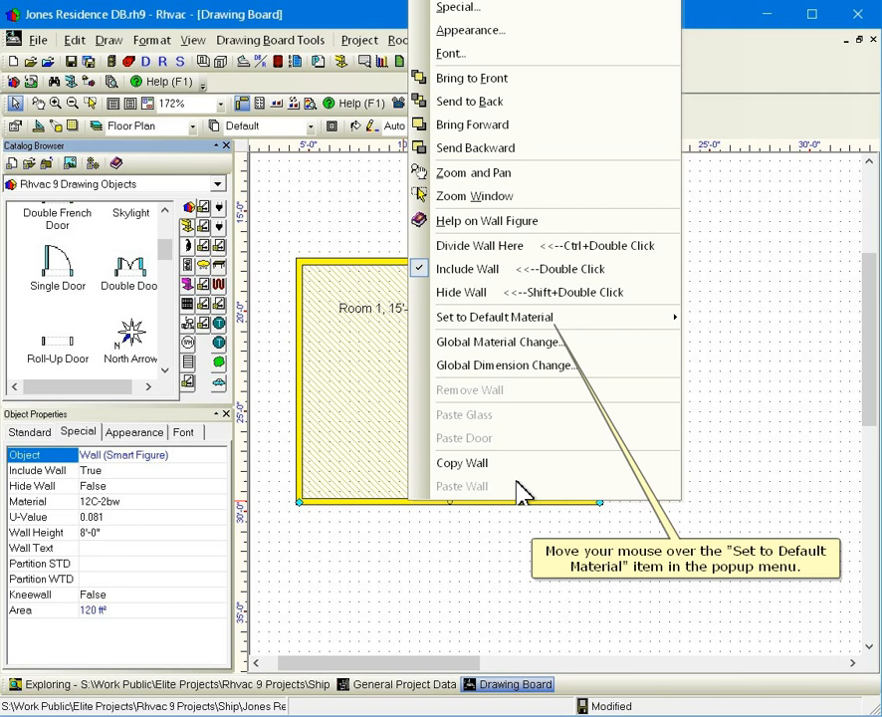
pyautogui.moveTo(534, 486)
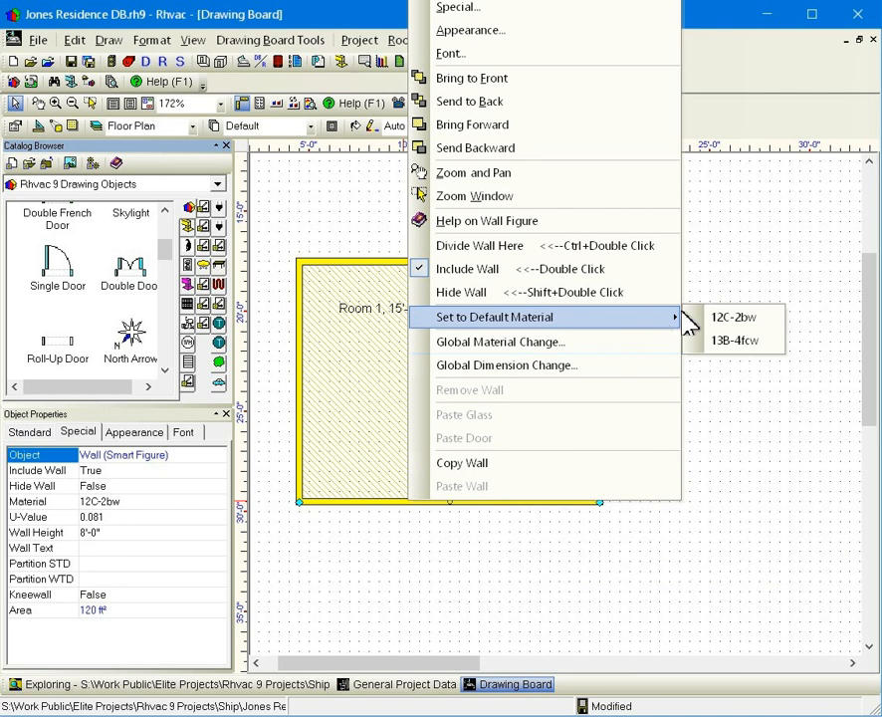
pyautogui.click(733, 341)
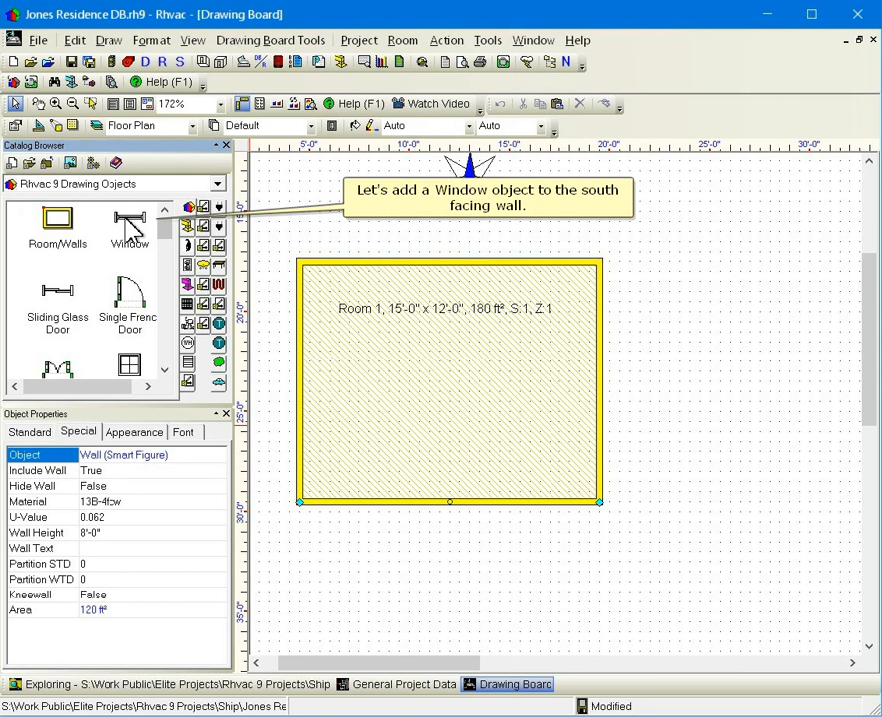
# Step: Place a window on Room 1's south wall and assign it the second default glass material
pyautogui.click(129, 223)
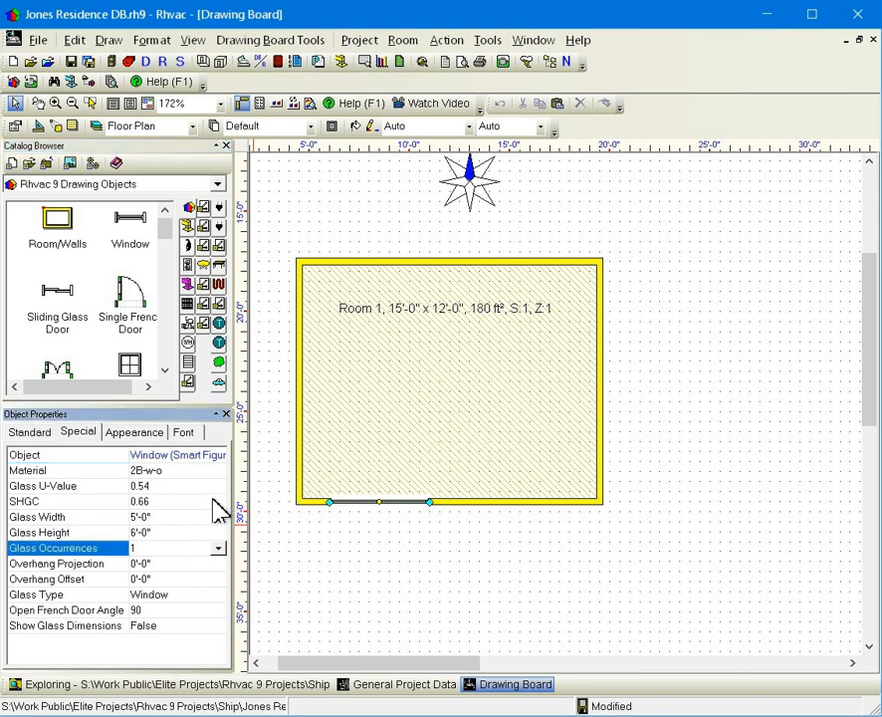
pyautogui.moveTo(360, 502)
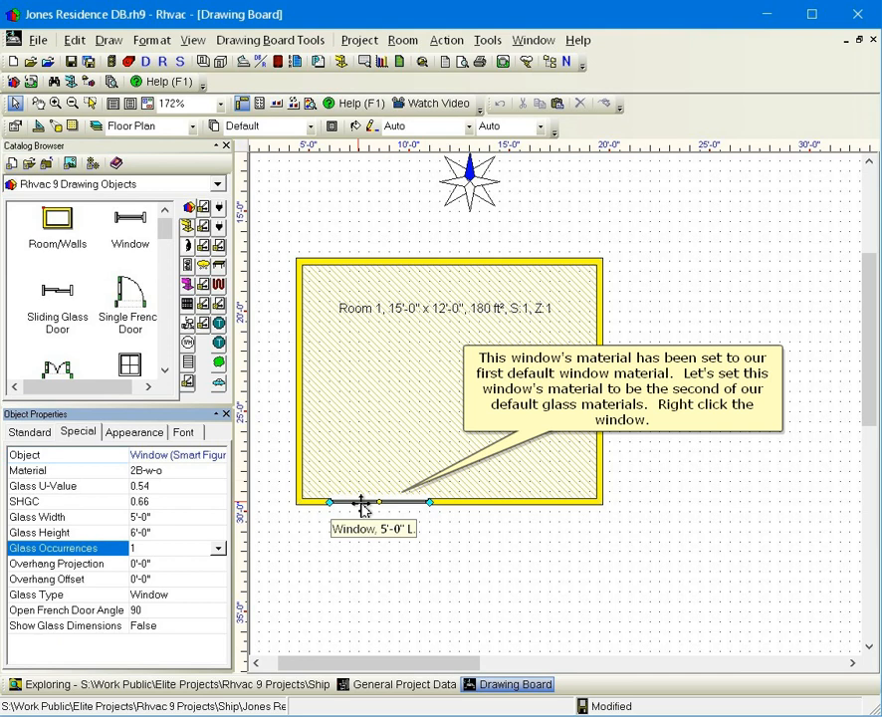
pyautogui.rightClick(363, 501)
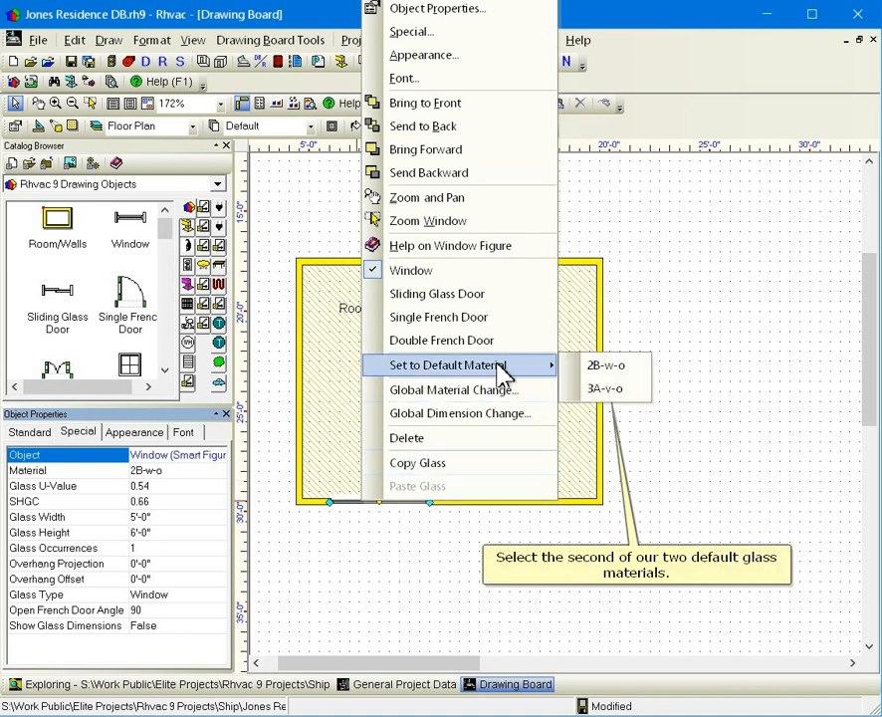
pyautogui.moveTo(565, 374)
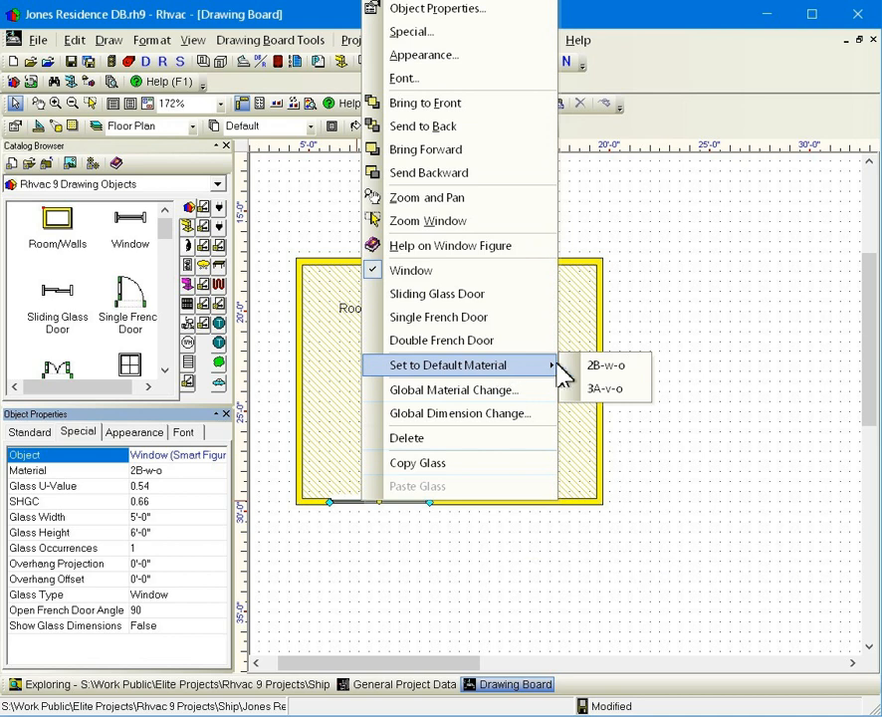
pyautogui.click(606, 389)
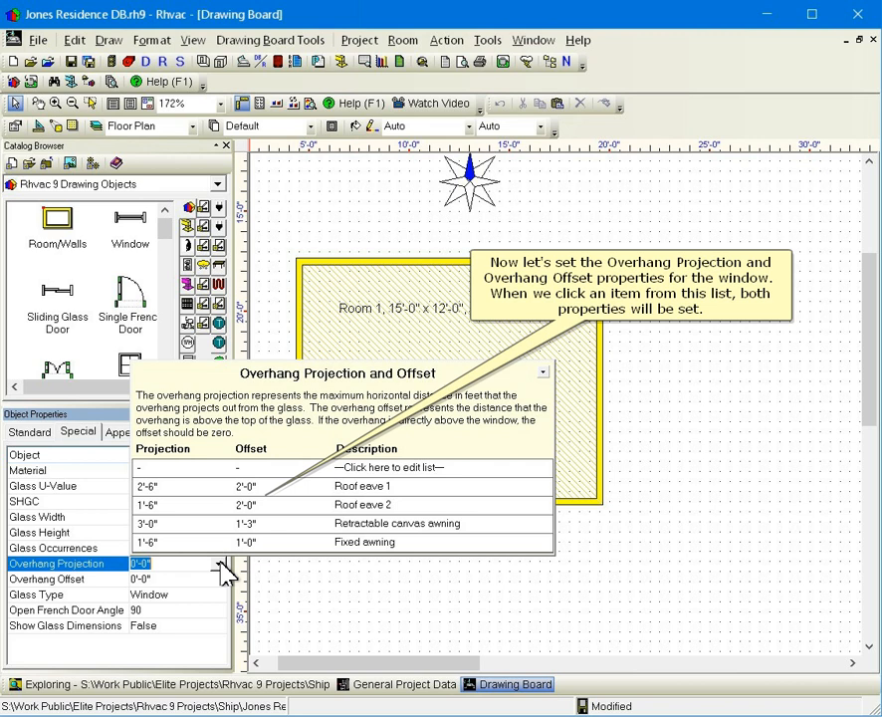
# Step: Set the window's overhang projection, then add a single door near the bottom wall's right end
pyautogui.click(363, 504)
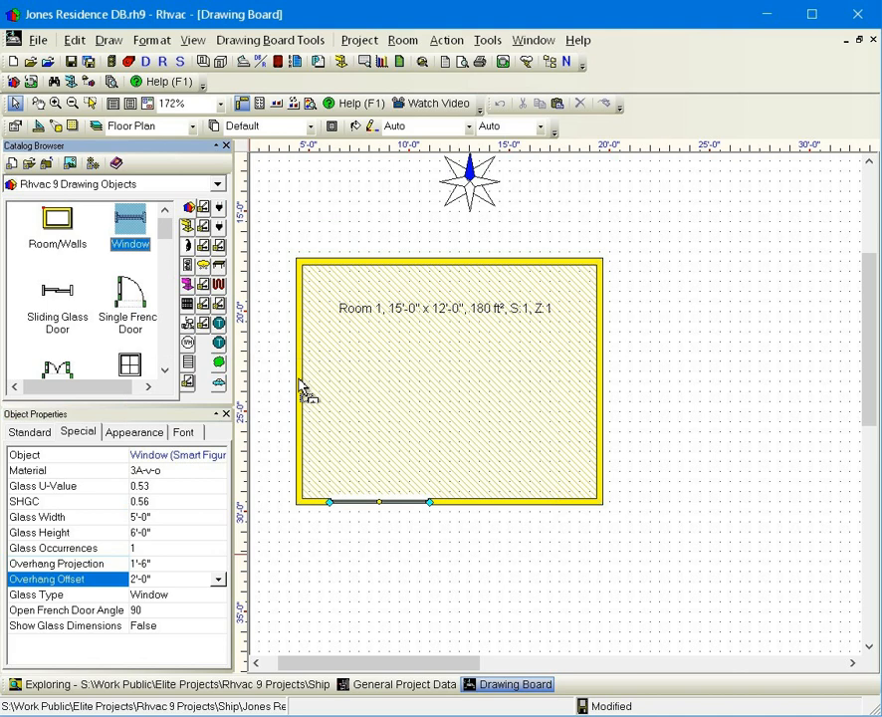
pyautogui.rightClick(303, 388)
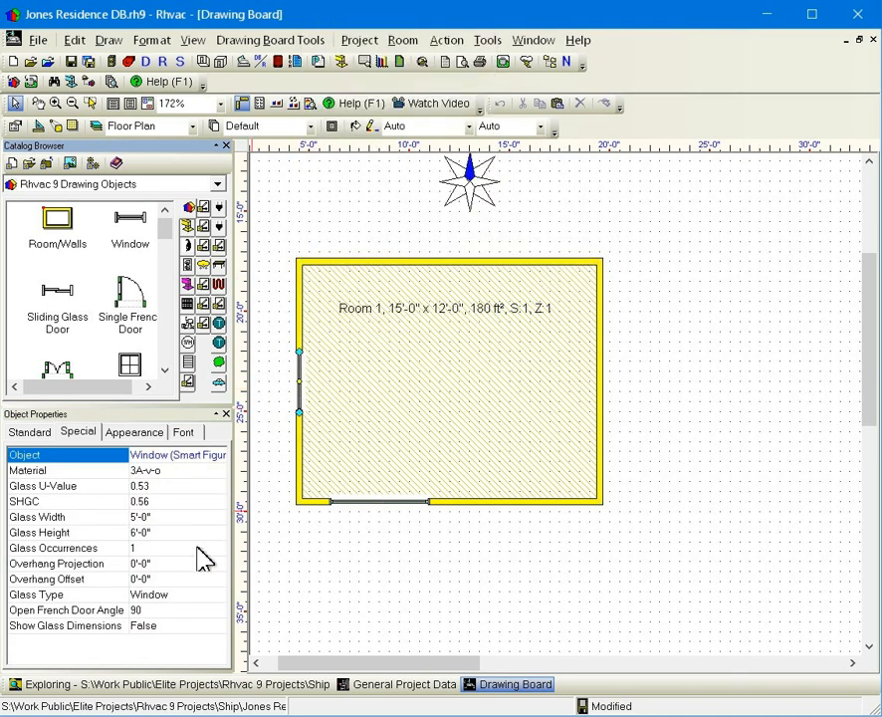
pyautogui.click(99, 577)
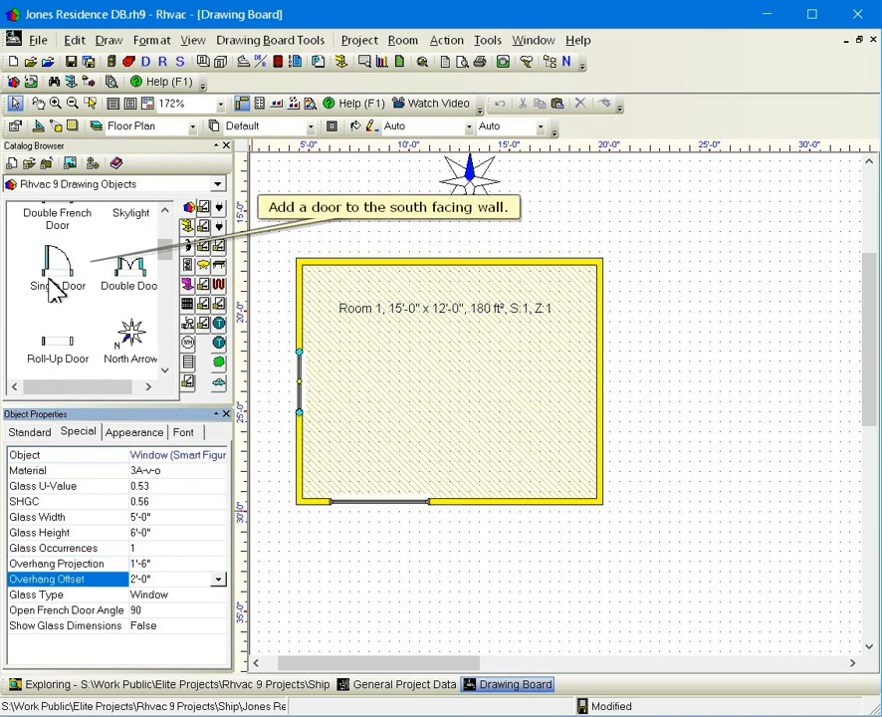
pyautogui.click(56, 269)
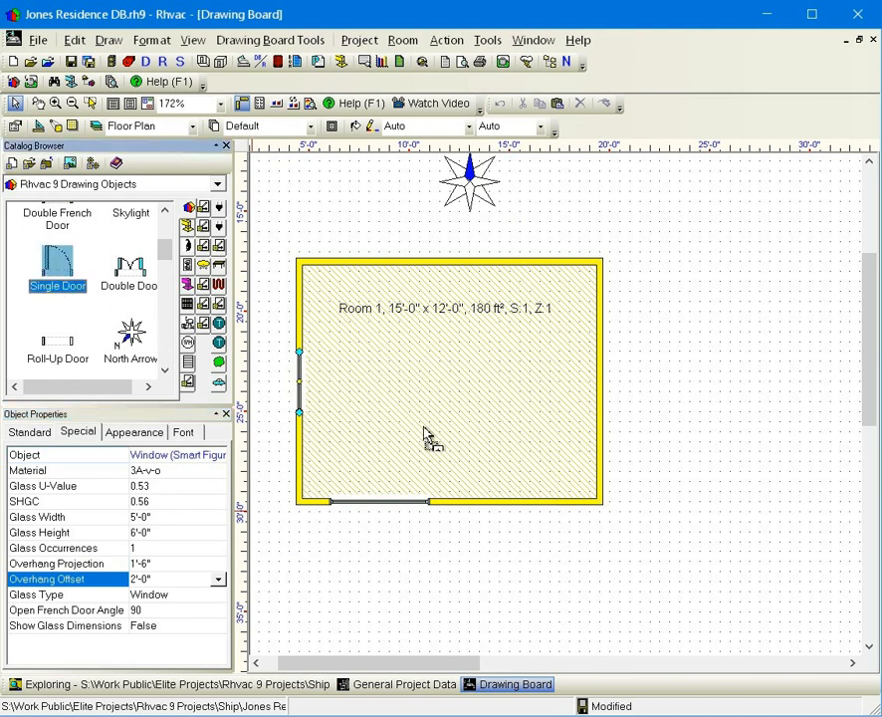
# Step: Select the room and bring up its internal equipment load properties
pyautogui.click(502, 502)
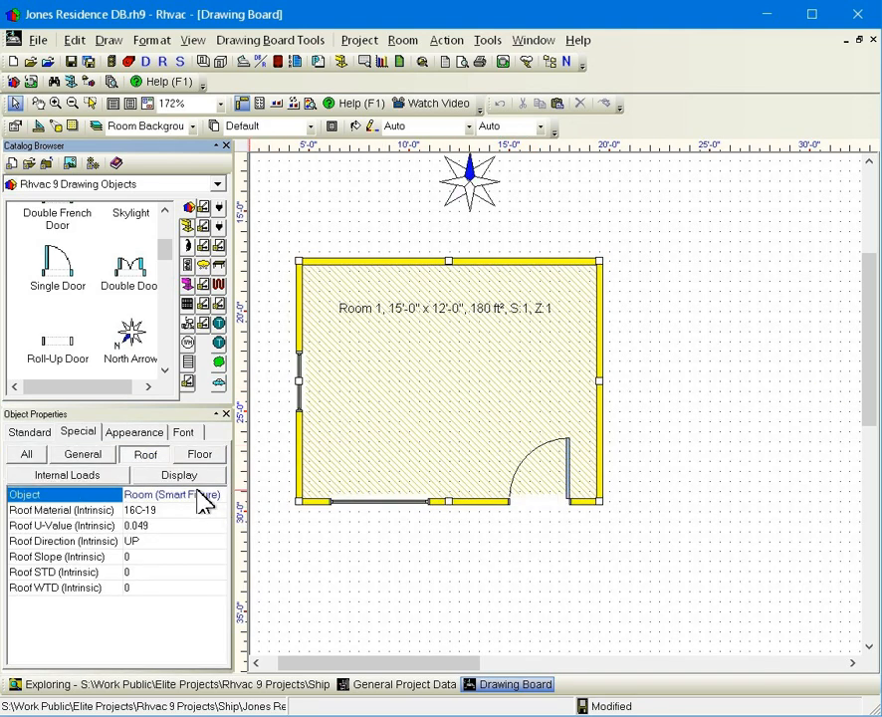
pyautogui.click(67, 474)
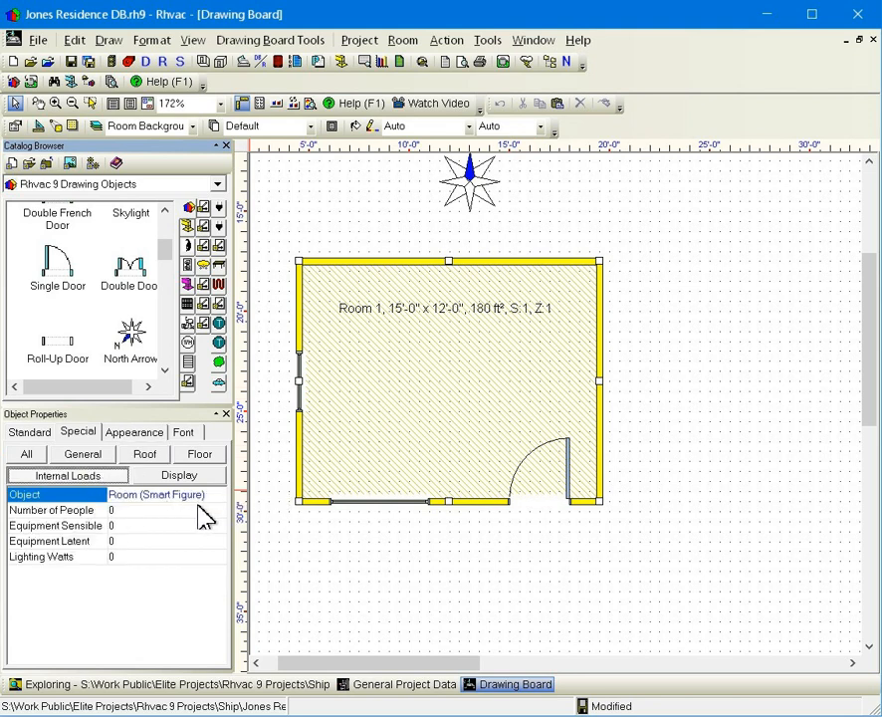
pyautogui.click(51, 510)
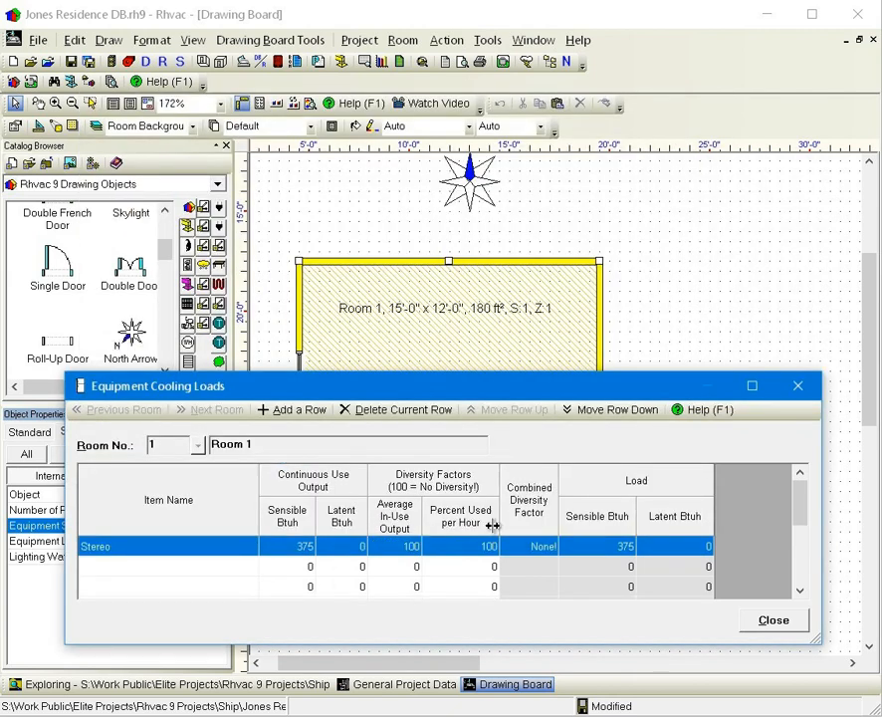
# Step: Record the Stereo 375 Btuh sensible equipment load and close the equipment loads window
pyautogui.scroll(-3)
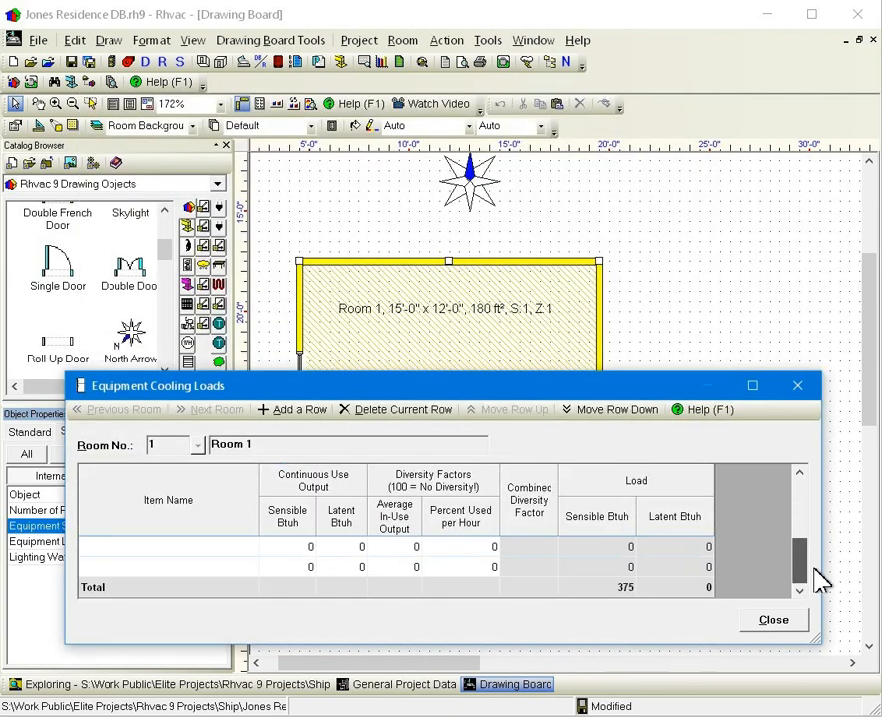
pyautogui.click(772, 620)
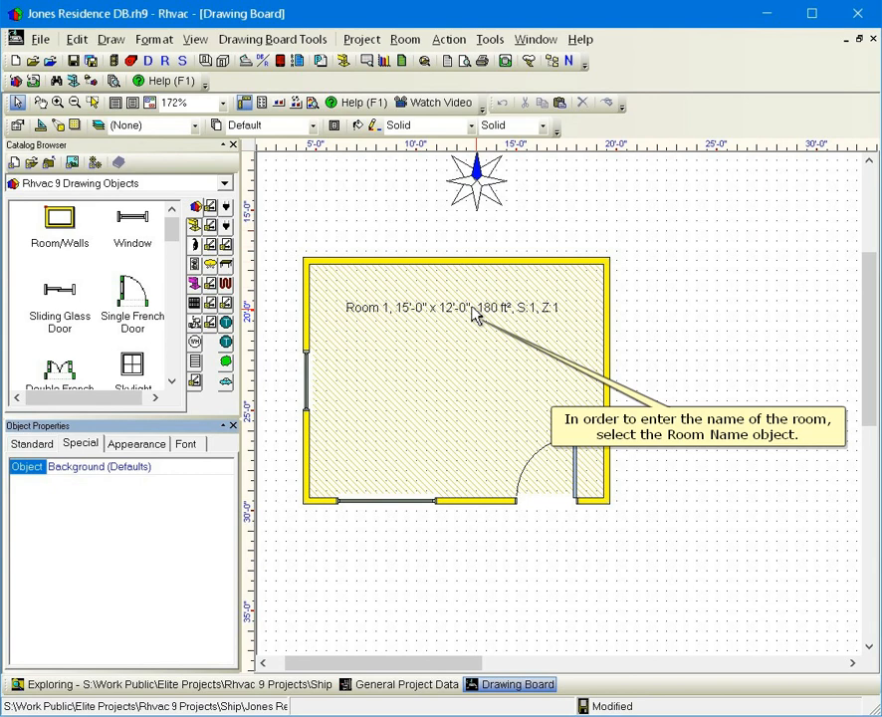
# Step: Rename Room 1 to Living Room via its name label, keeping 15'-0" x 12'-0", 180 ft²
pyautogui.click(452, 307)
pyautogui.write('Living Room')
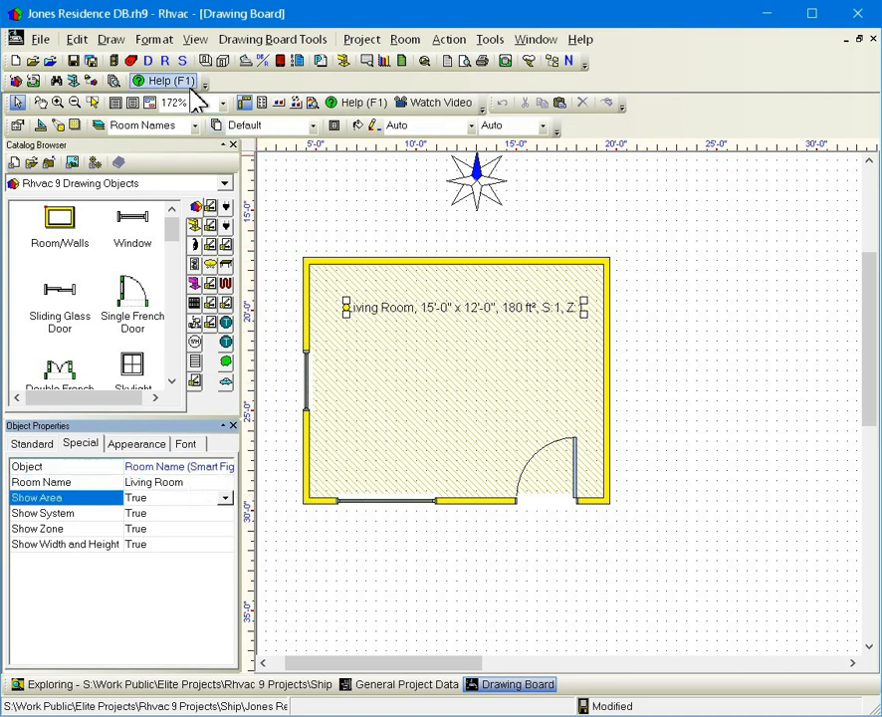
pyautogui.moveTo(203, 60)
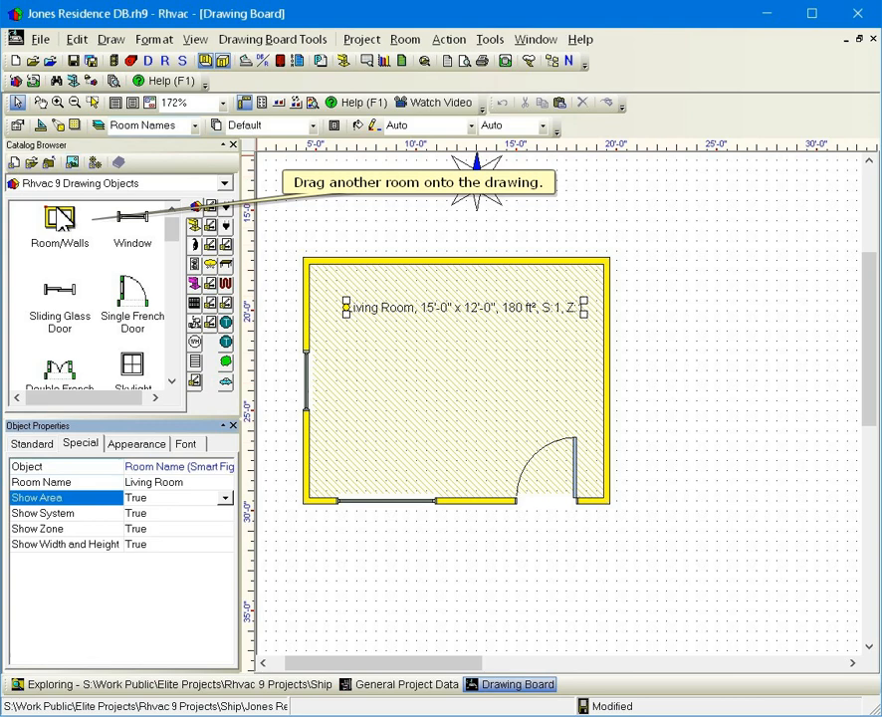
# Step: Place Room 2 beside the Living Room and size it 14' wide by 10' long, 140 ft²
pyautogui.click(645, 275)
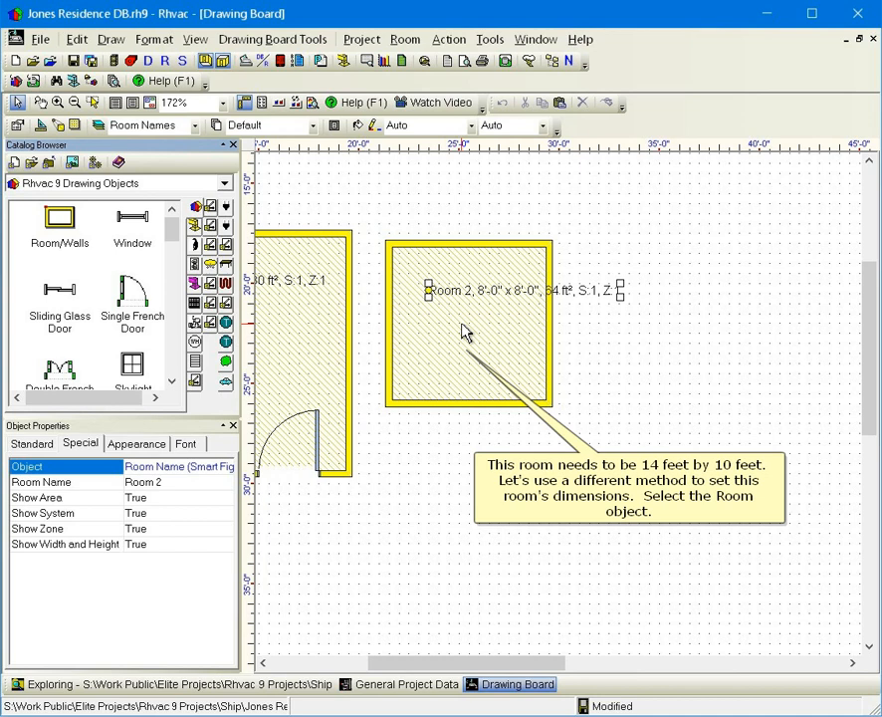
pyautogui.click(468, 319)
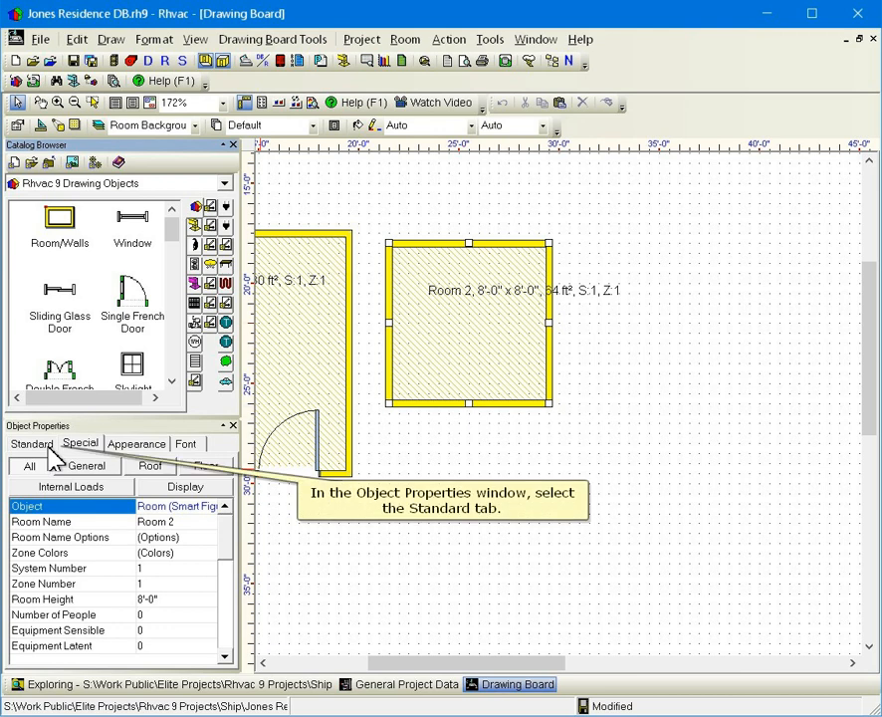
pyautogui.click(31, 442)
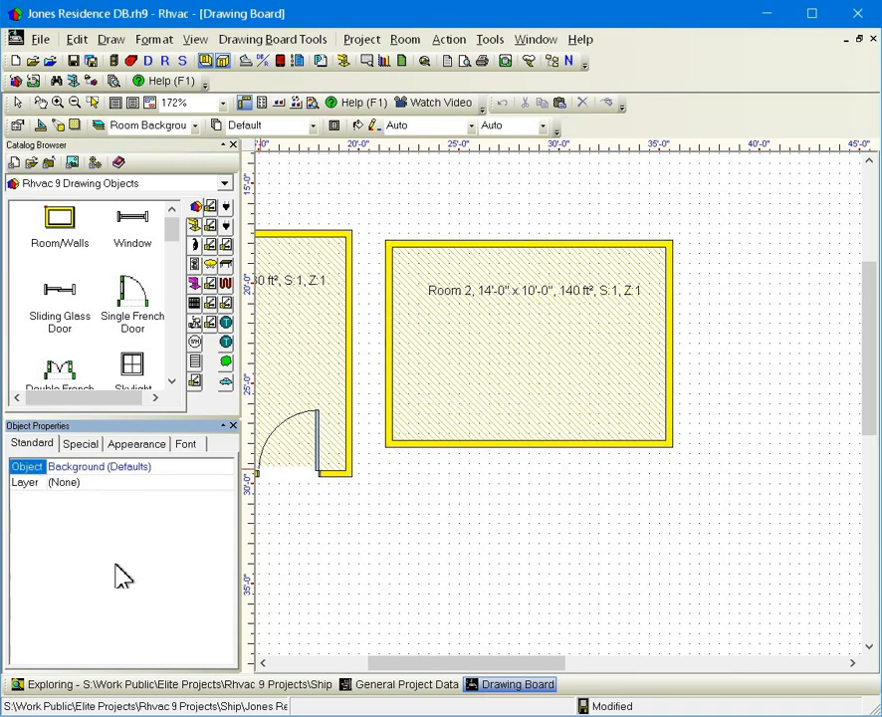
pyautogui.click(558, 362)
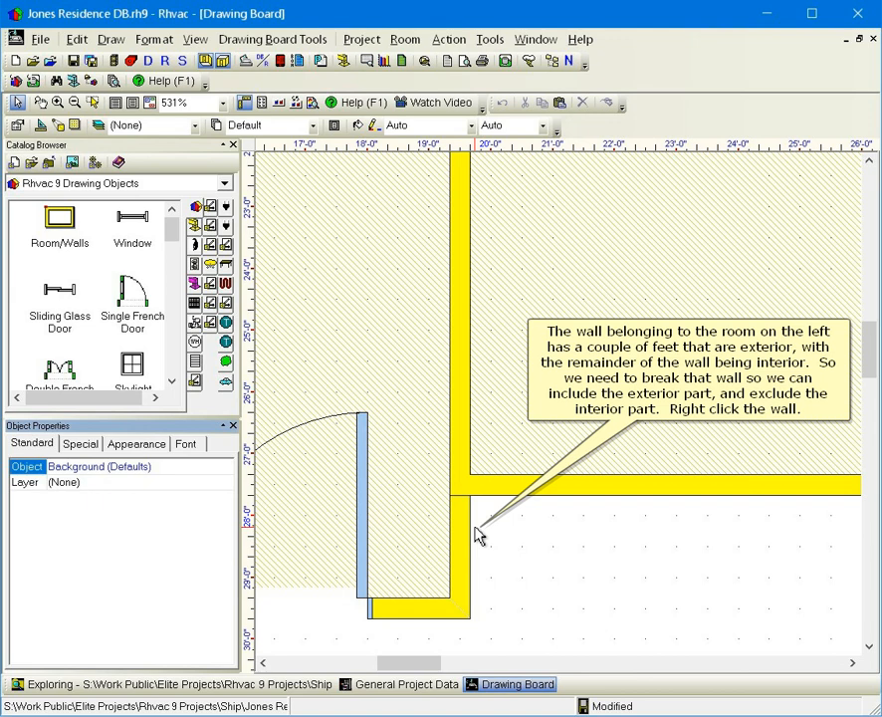
# Step: Divide the Living Room's right wall at the point where Room 2 meets it
pyautogui.rightClick(478, 527)
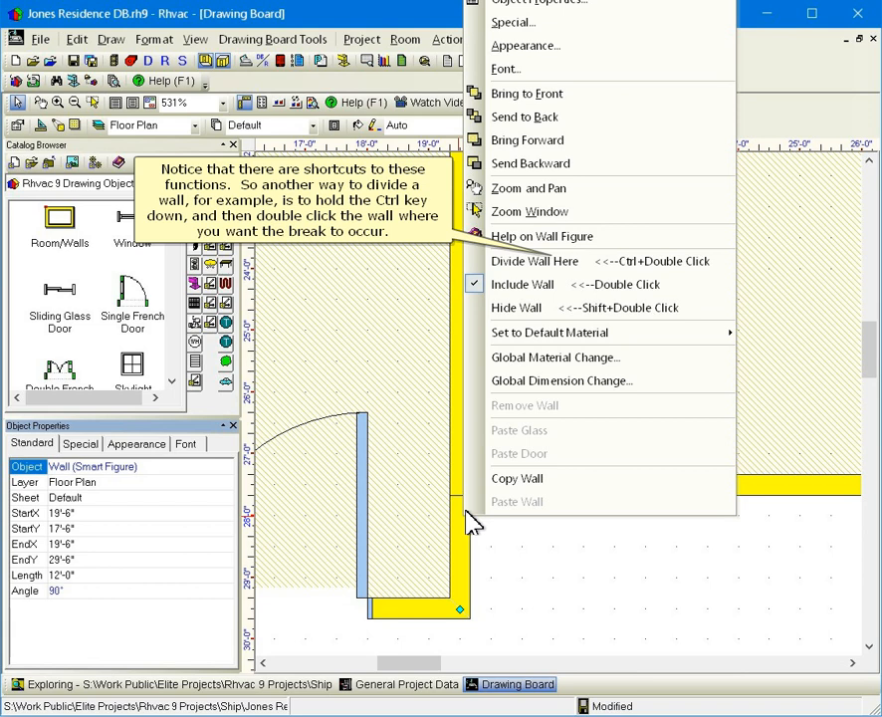
pyautogui.moveTo(536, 261)
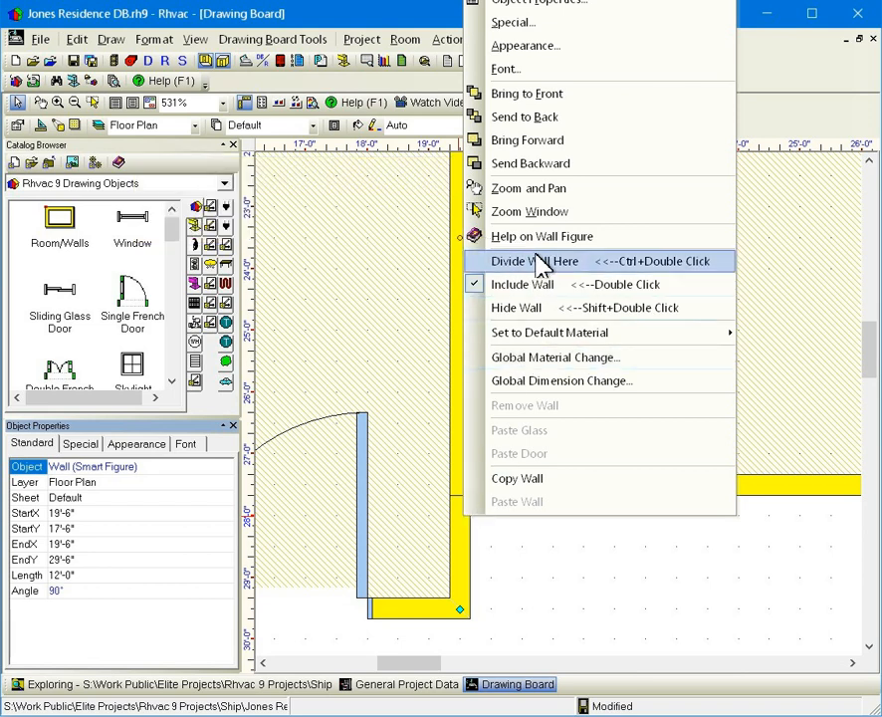
pyautogui.click(530, 261)
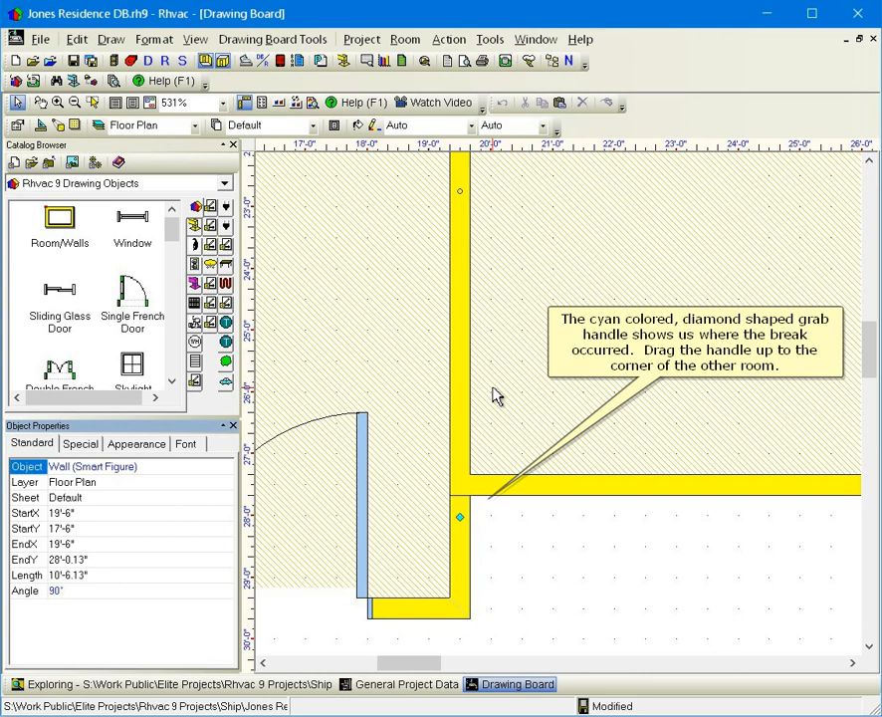
pyautogui.moveTo(458, 529)
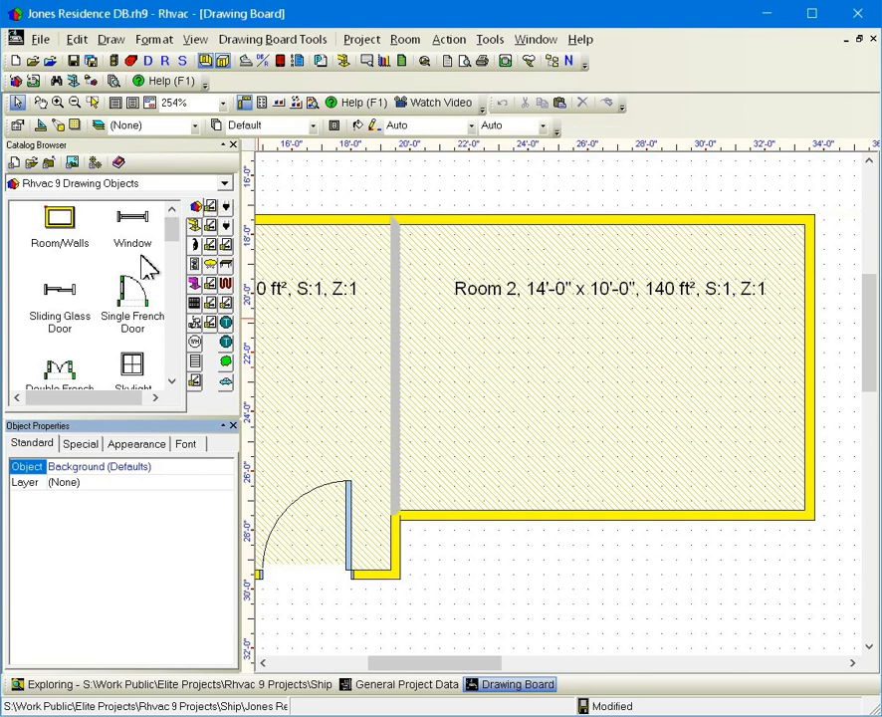
# Step: Add windows to Room 2 and a single French door on its north wall with swapped hinge side
pyautogui.click(482, 217)
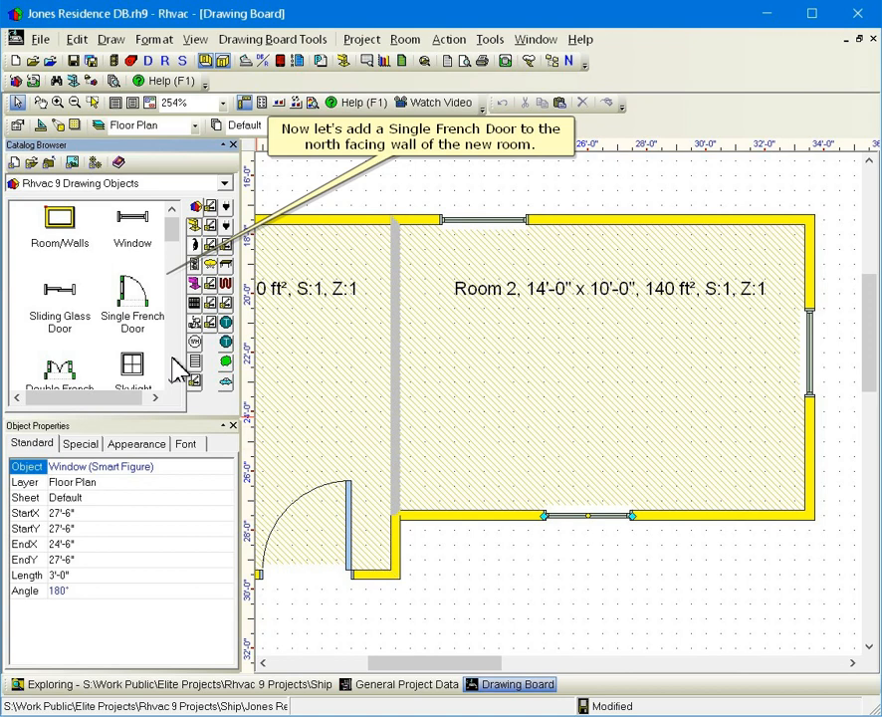
pyautogui.click(131, 299)
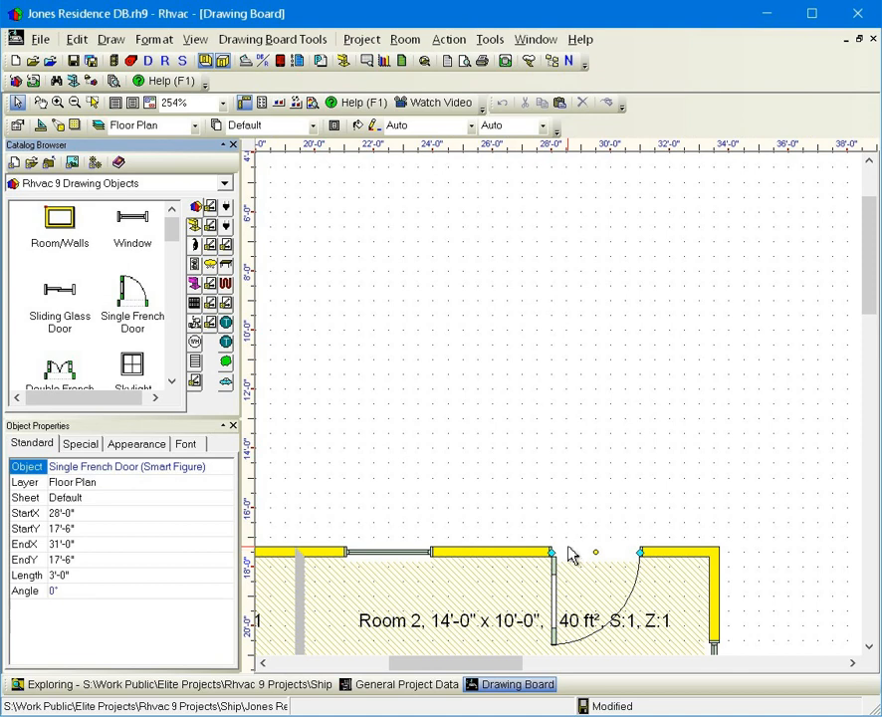
pyautogui.rightClick(573, 549)
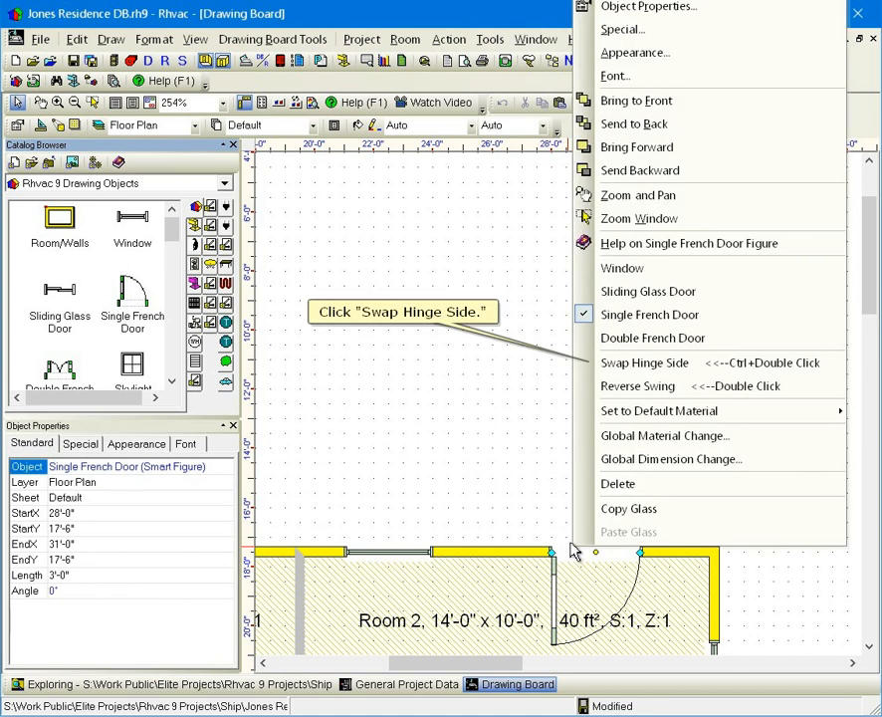
pyautogui.click(645, 363)
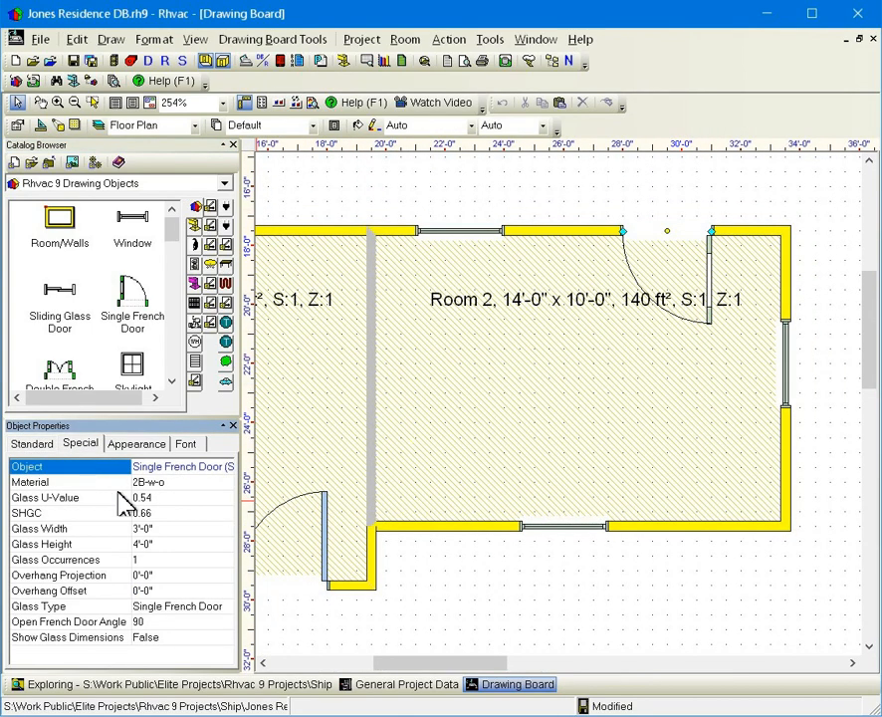
# Step: Open the French door's glass material choices and select the French door category
pyautogui.click(149, 482)
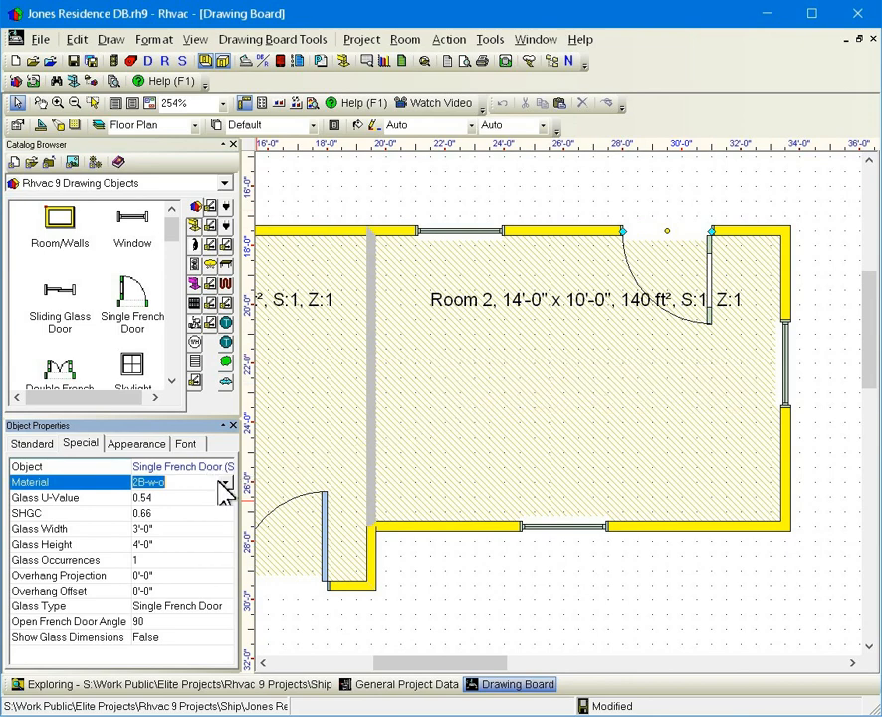
pyautogui.click(223, 482)
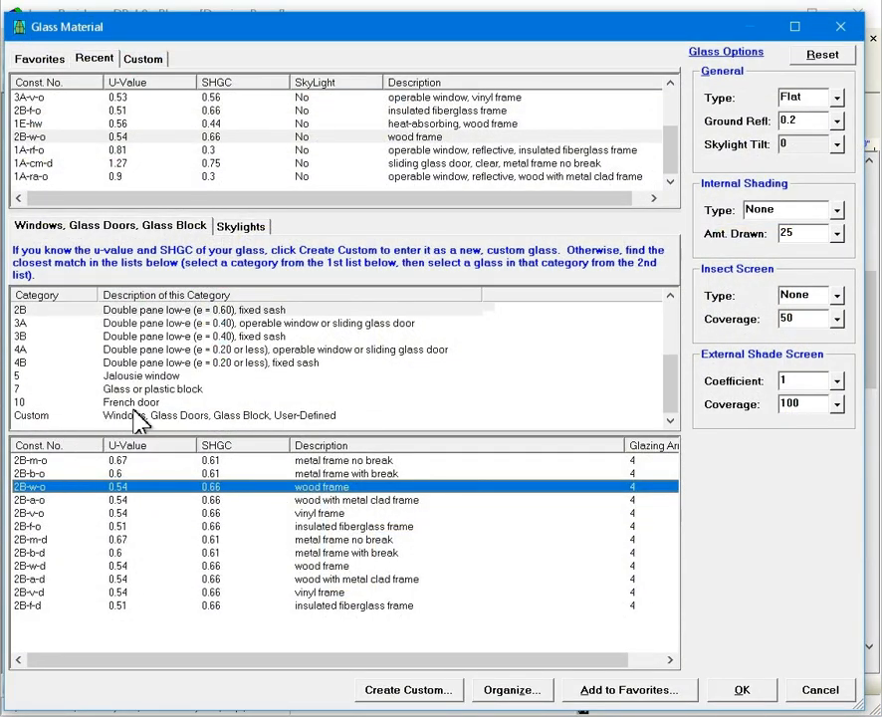
pyautogui.moveTo(132, 402)
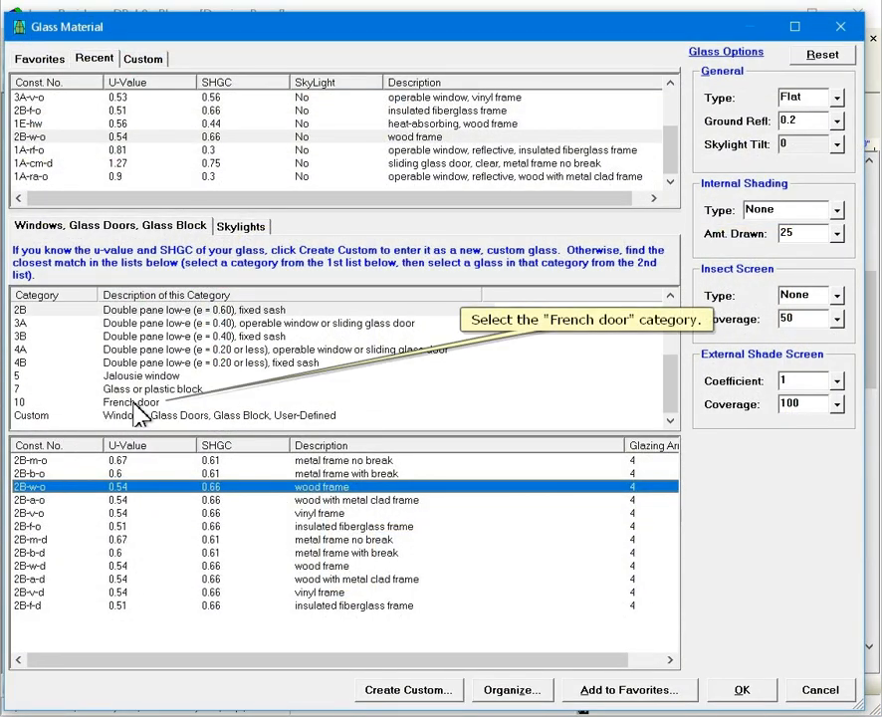
pyautogui.click(132, 402)
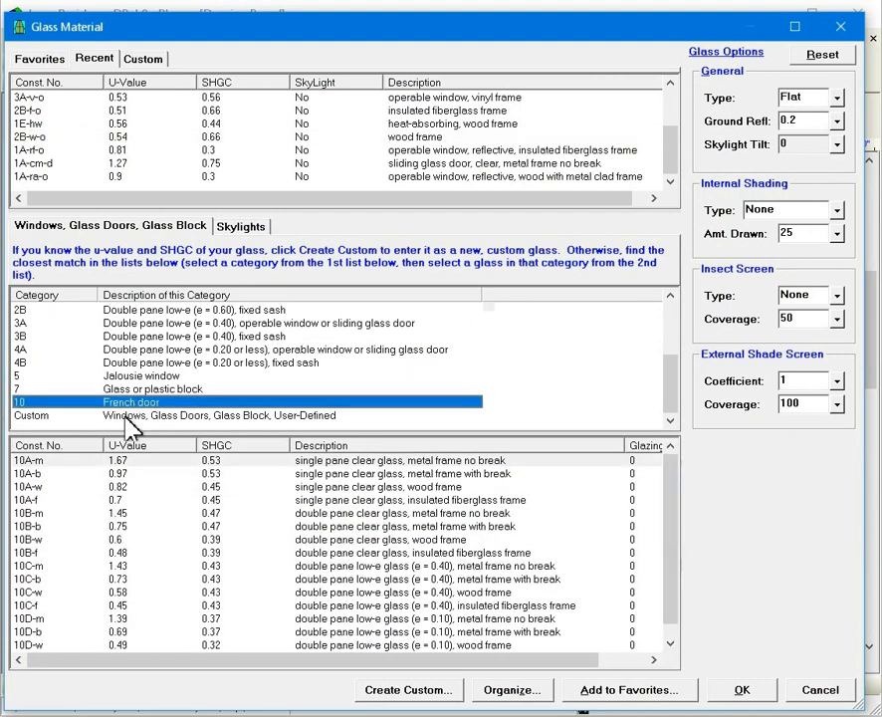